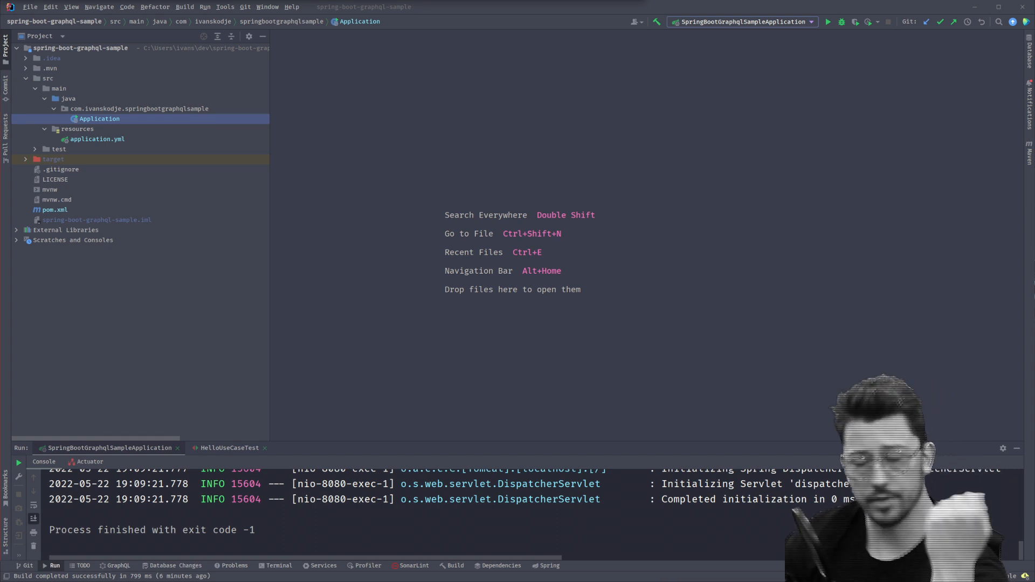
mouse_move(91, 194)
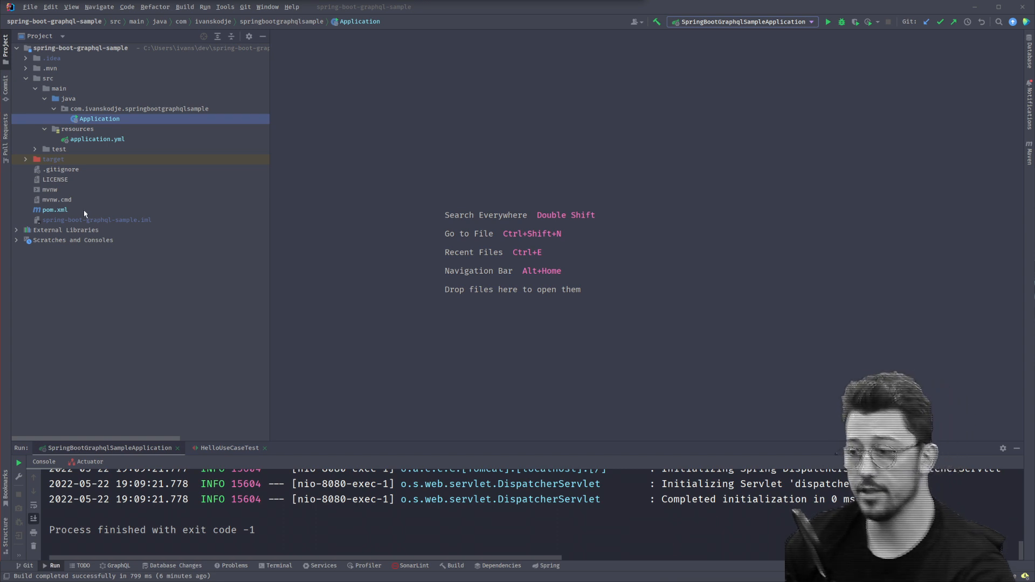
View pom.xml and select the spring-boot-starter-graphql dependency block.
click(55, 209)
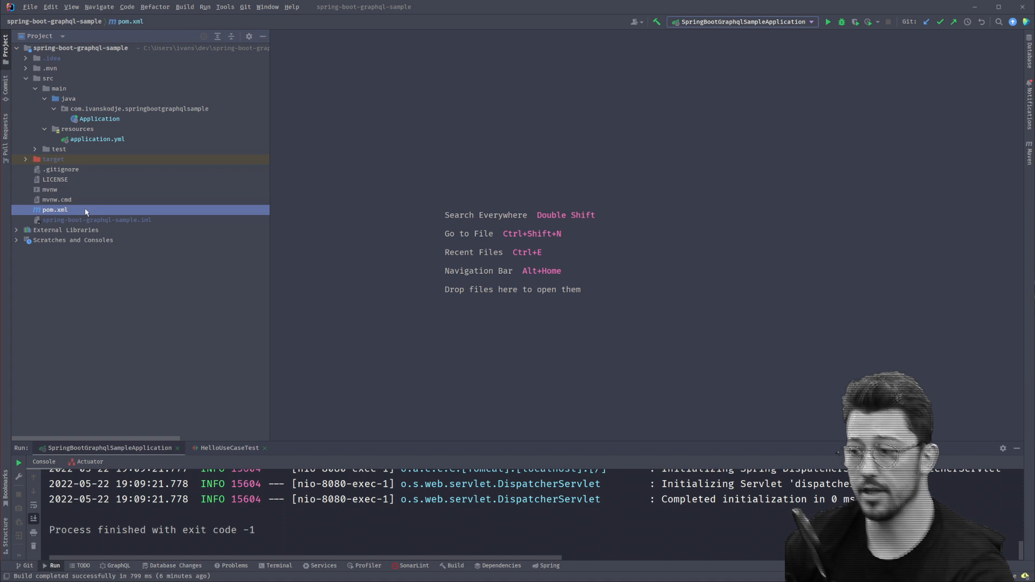
double_click(54, 209)
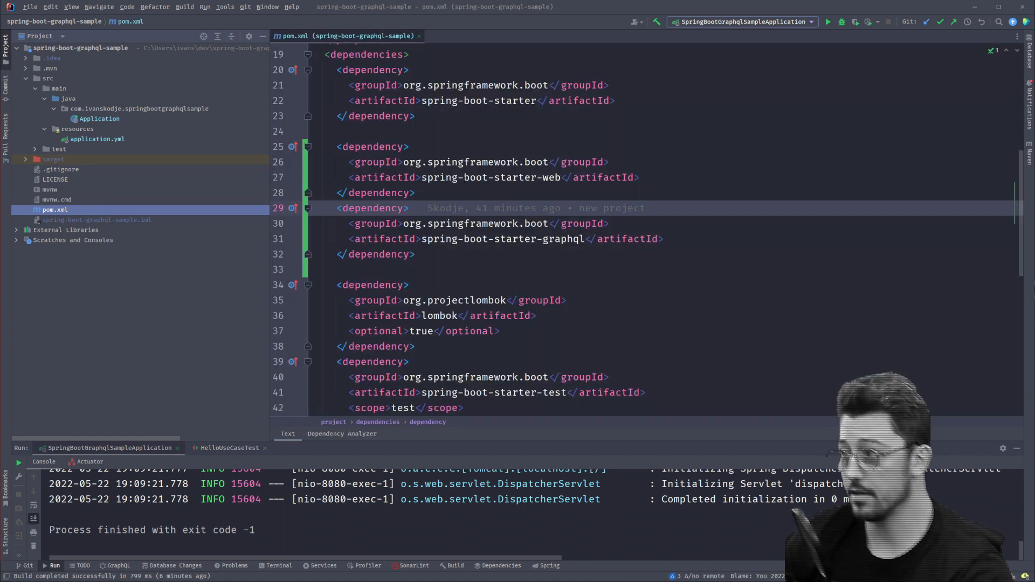
click(462, 176)
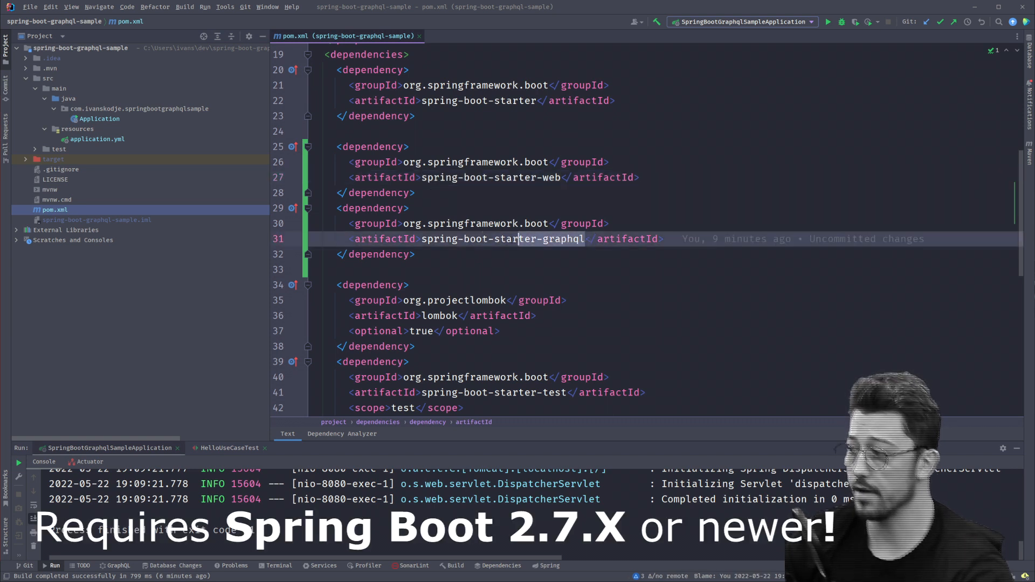
double_click(469, 238)
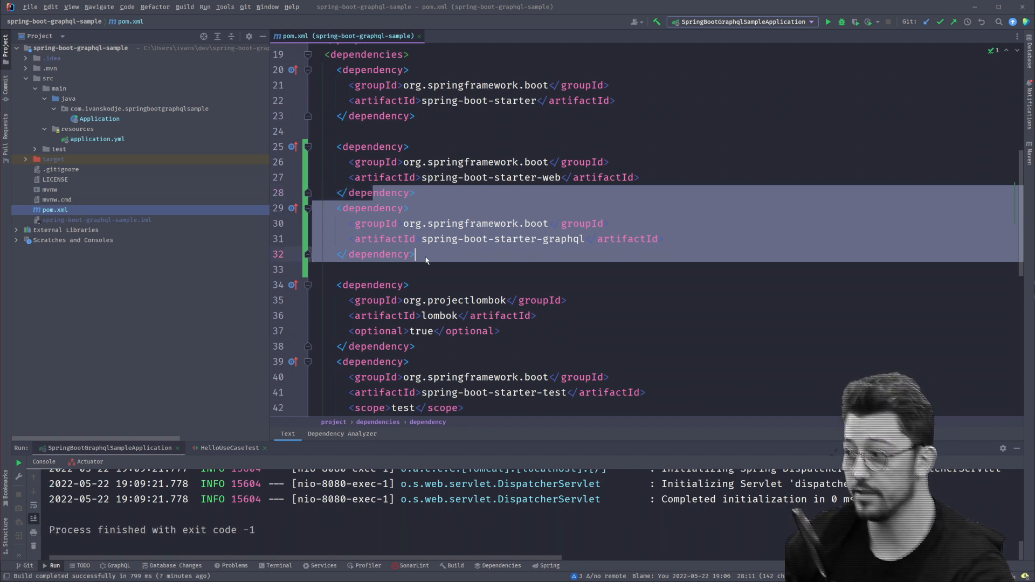
Reload the Maven project from the pom.xml context menu.
right_click(54, 209)
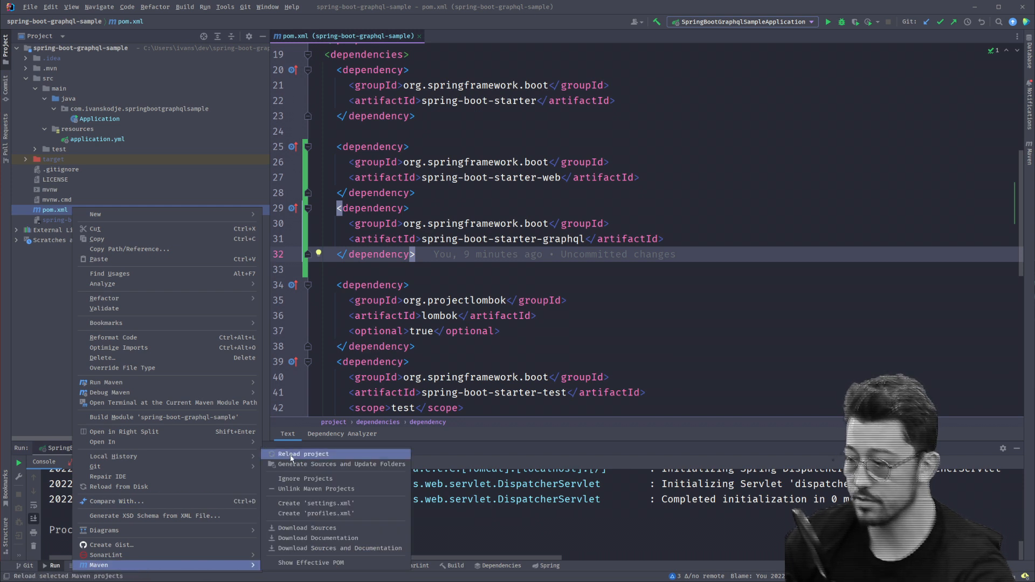
click(302, 454)
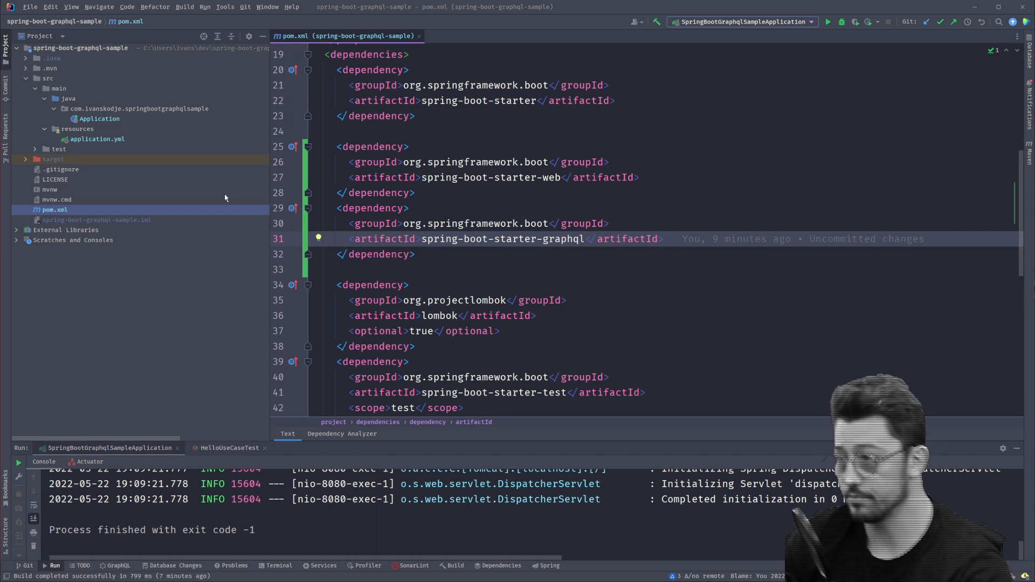
mouse_move(88, 134)
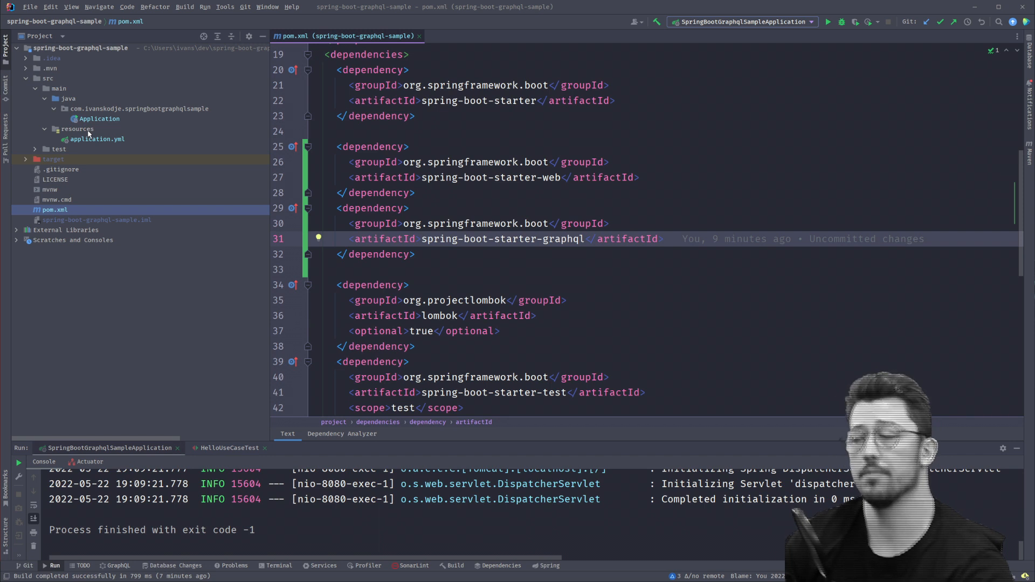
Add spring.graphql.graphiql.enabled: true to application.yml via the 'gr' completion.
double_click(98, 139)
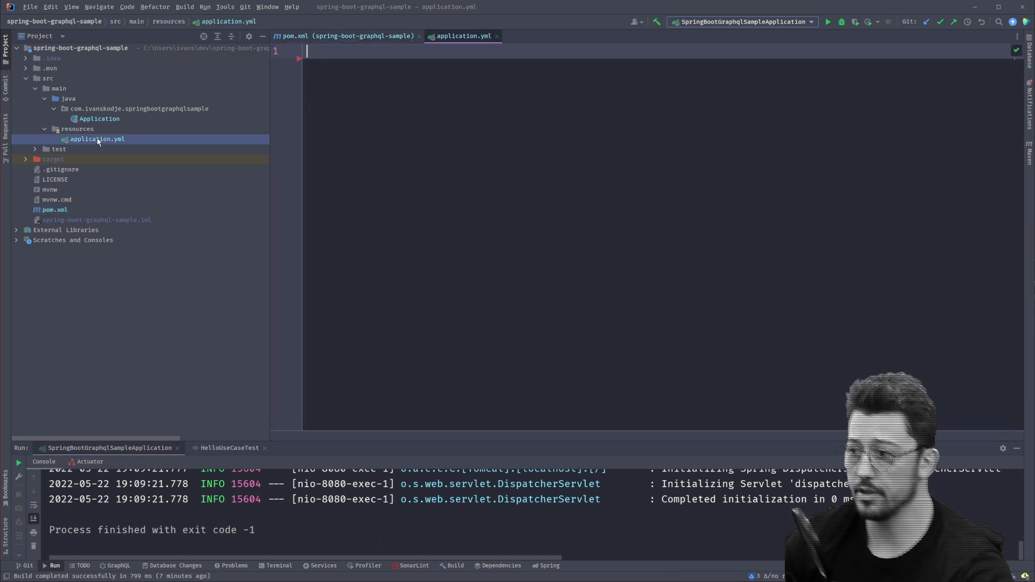
mouse_move(122, 142)
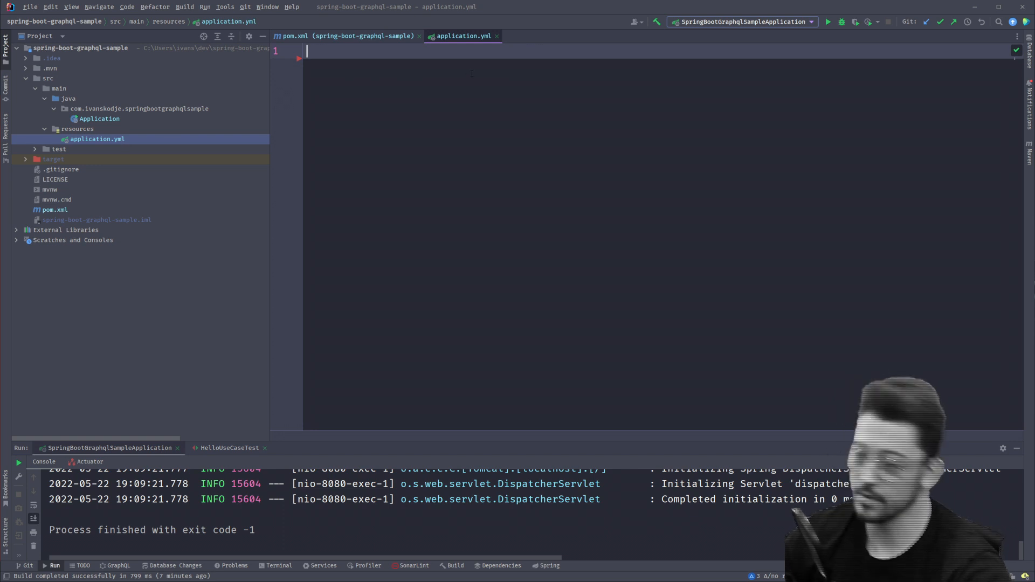
text(gr)
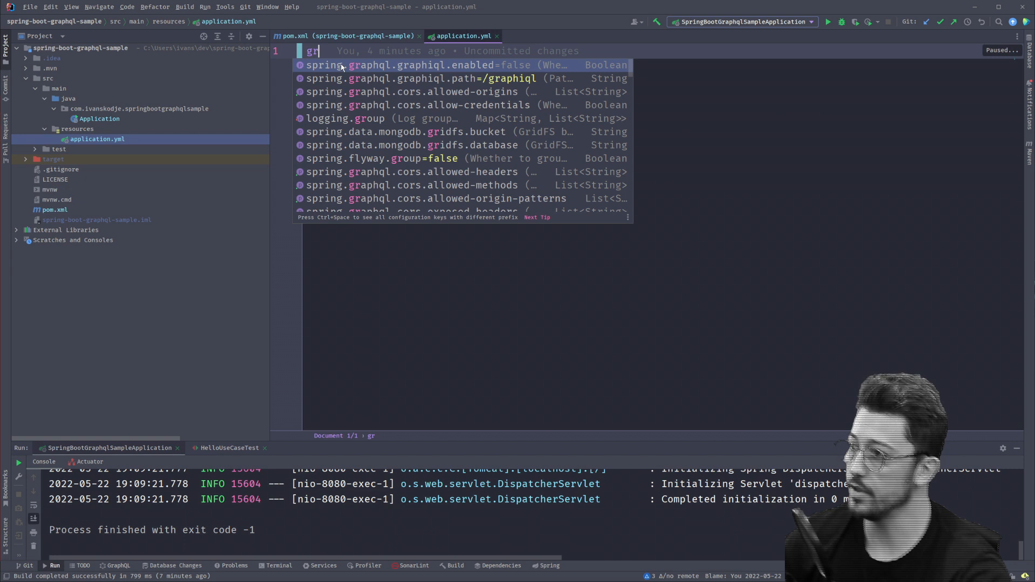
mouse_move(404, 69)
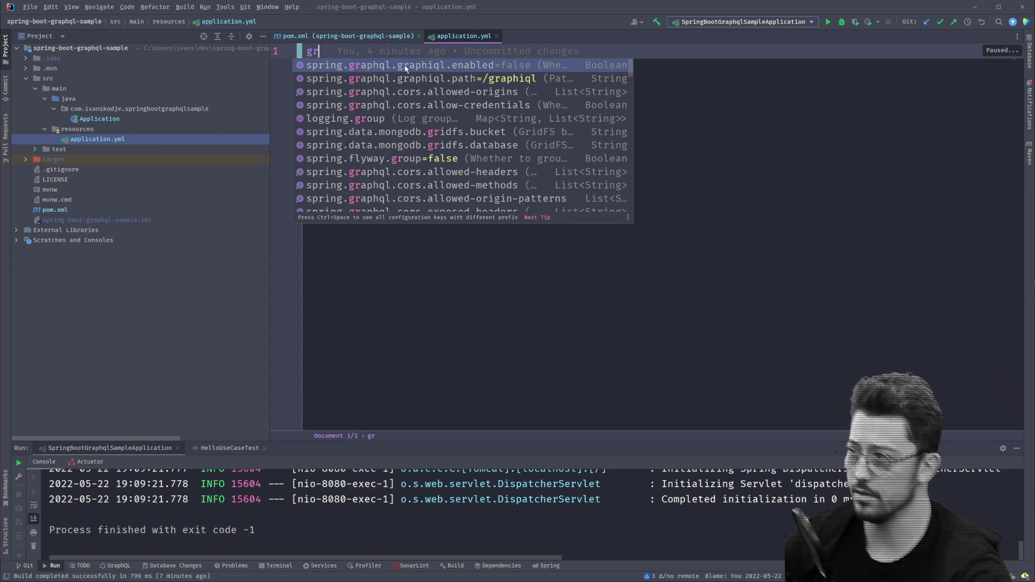
mouse_move(455, 70)
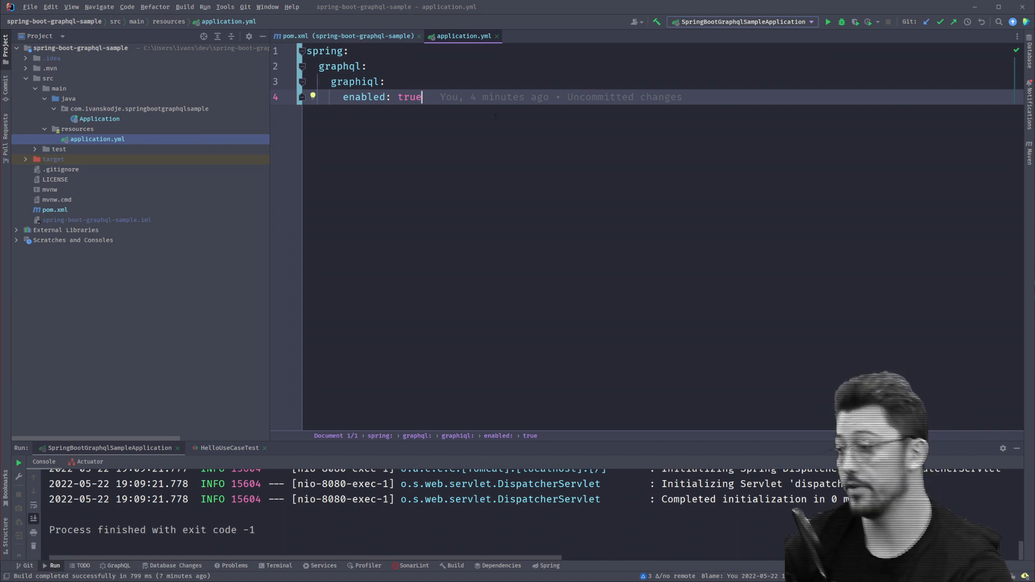
key(enter)
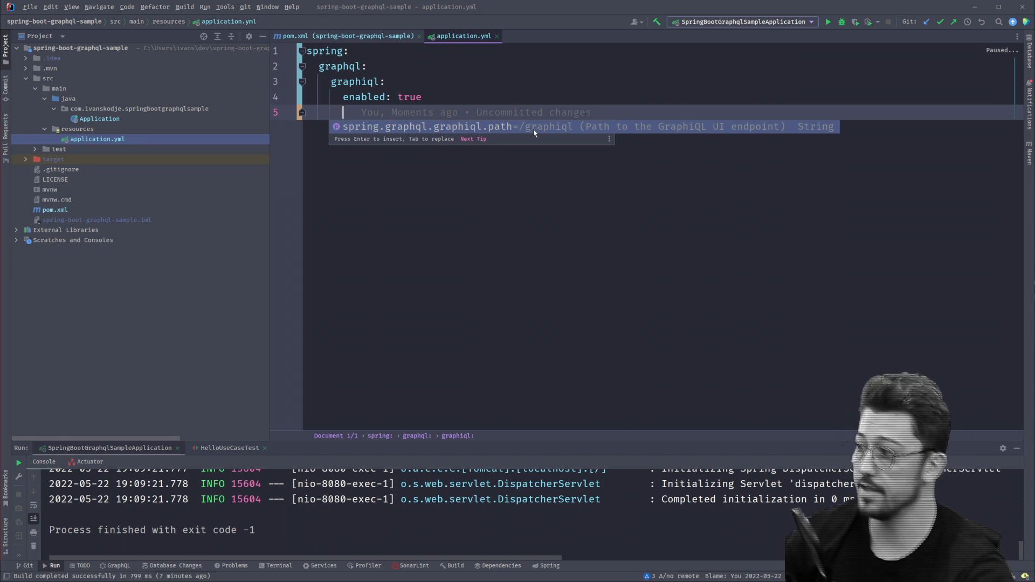
mouse_move(542, 139)
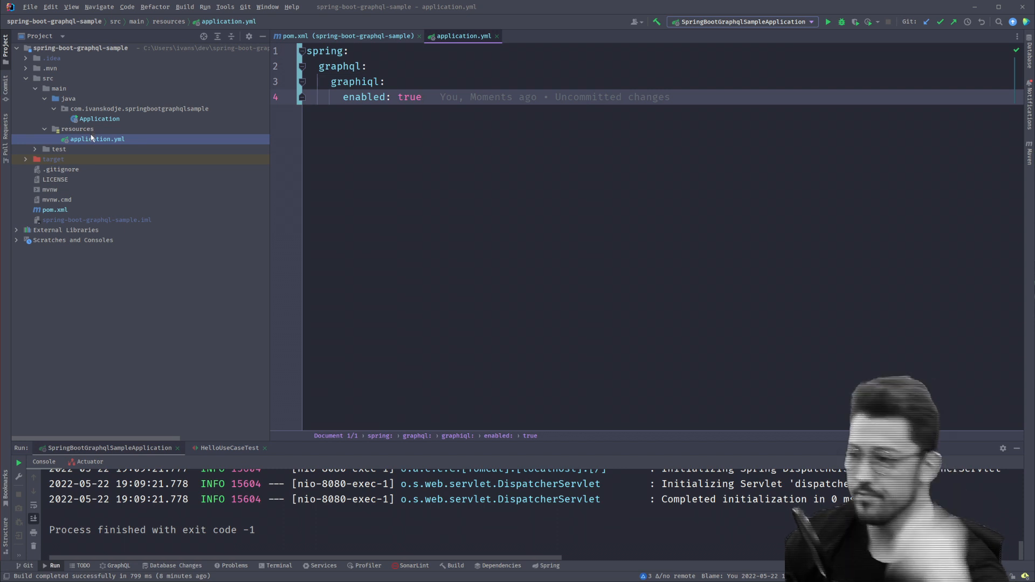
Create a new graphql directory under resources.
right_click(78, 128)
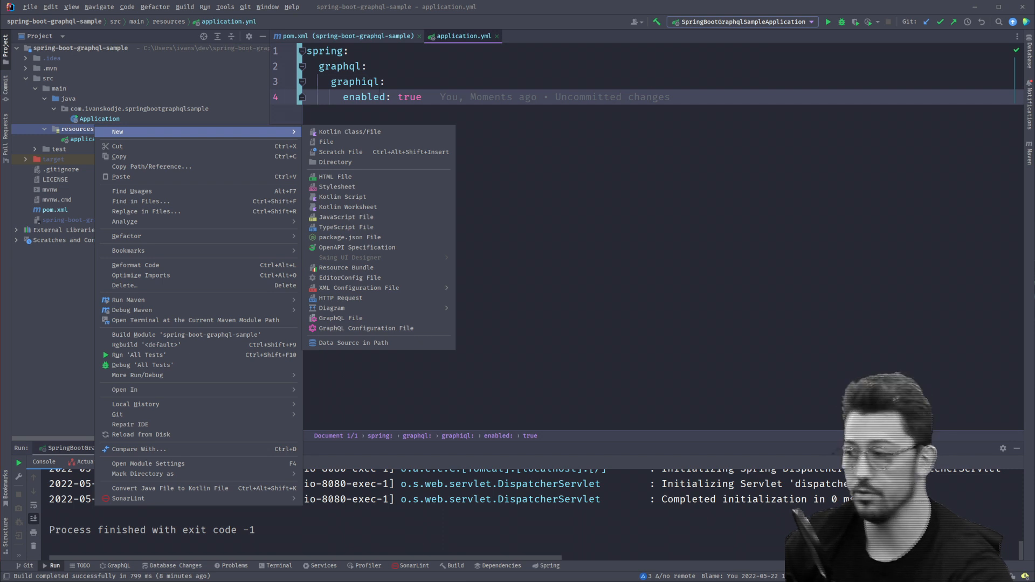
mouse_move(326, 141)
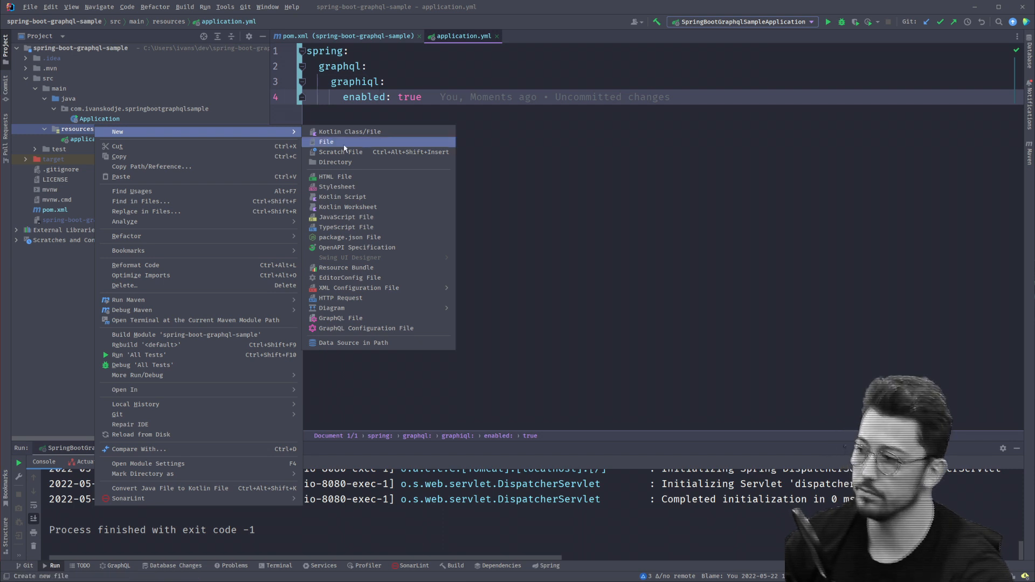
mouse_move(336, 162)
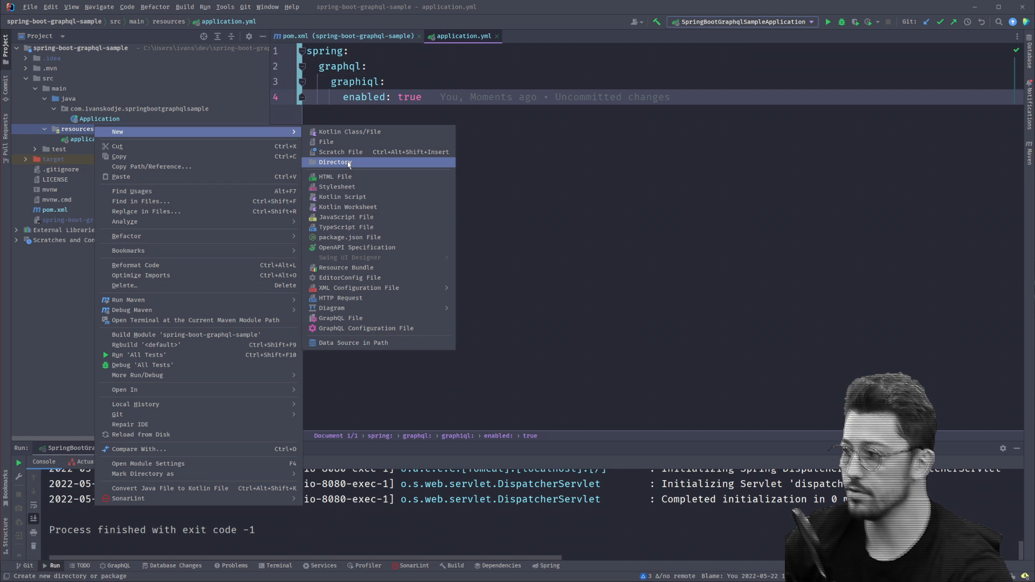
click(336, 162)
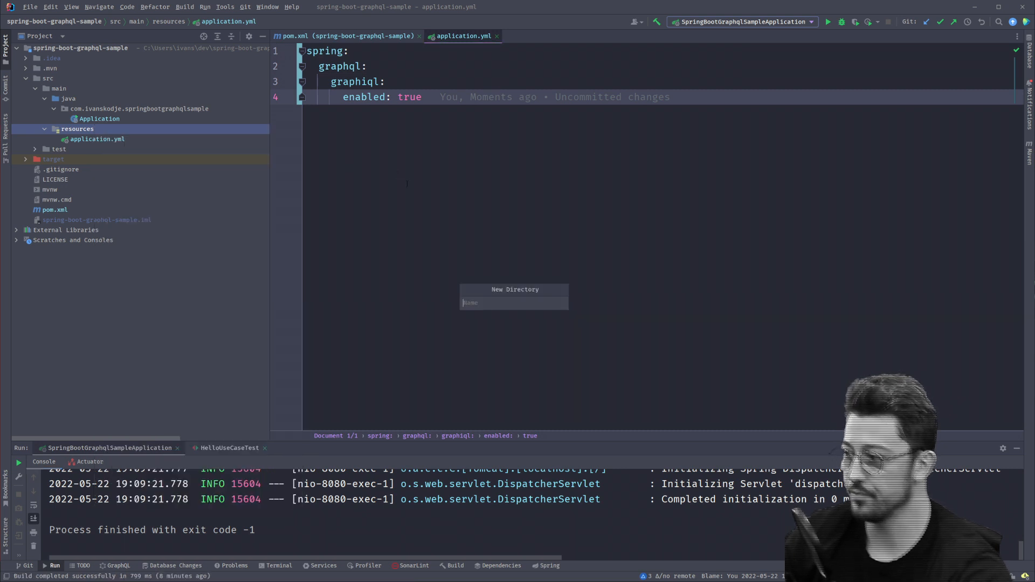
text(graphqlk)
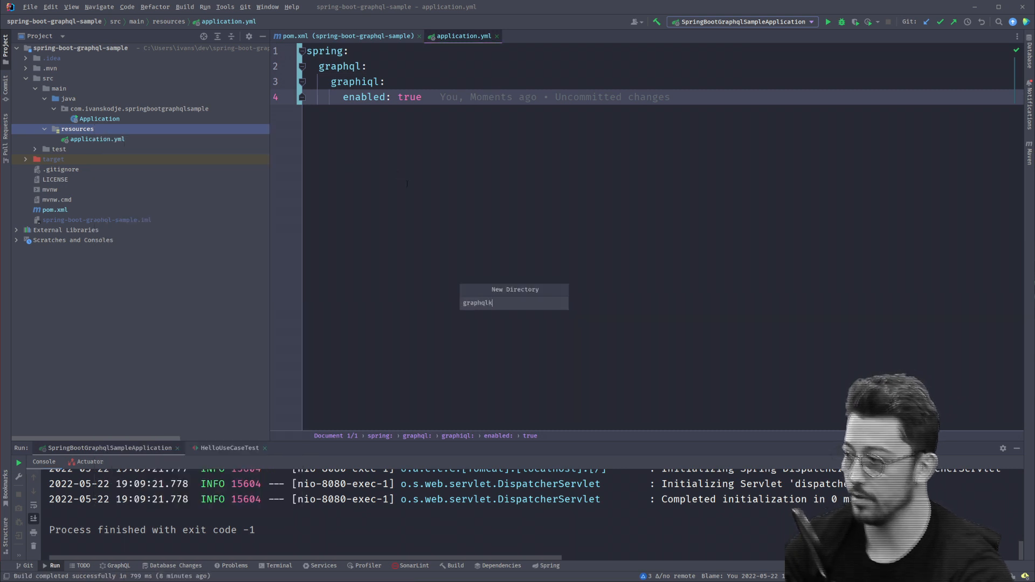
key(Backspace)
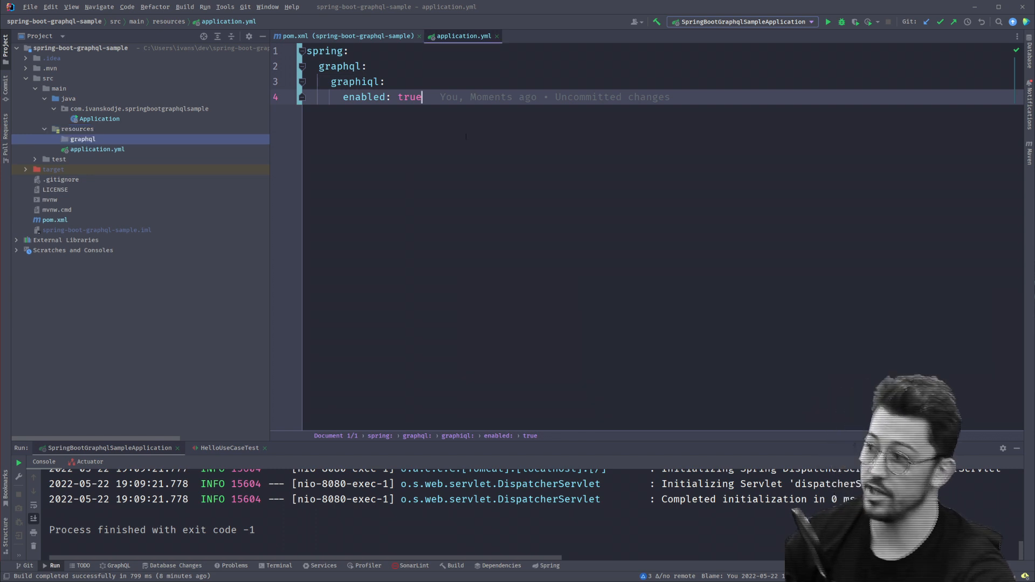
Create an empty schema.graphqls file inside the graphql directory.
right_click(84, 139)
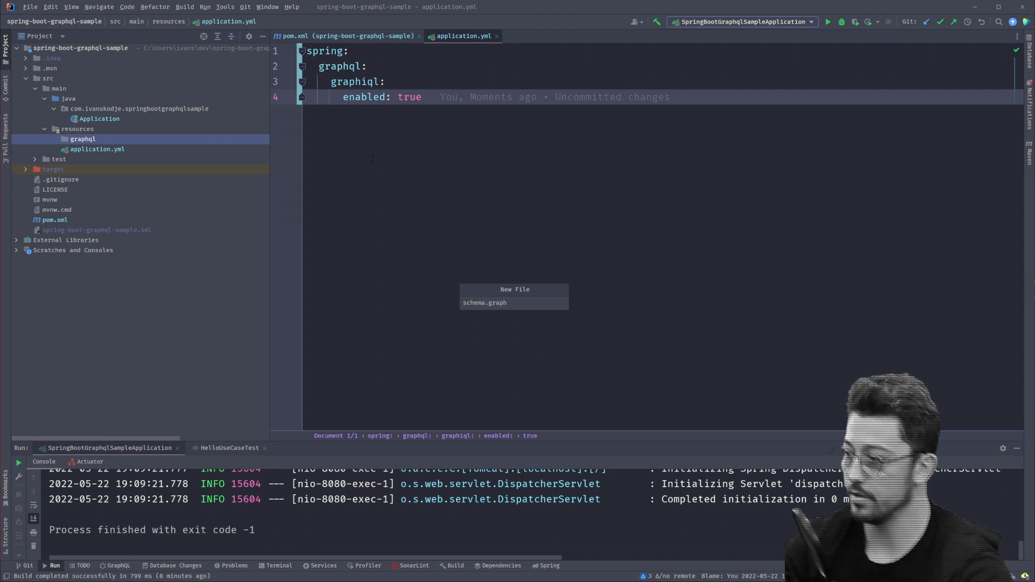
text(qls)
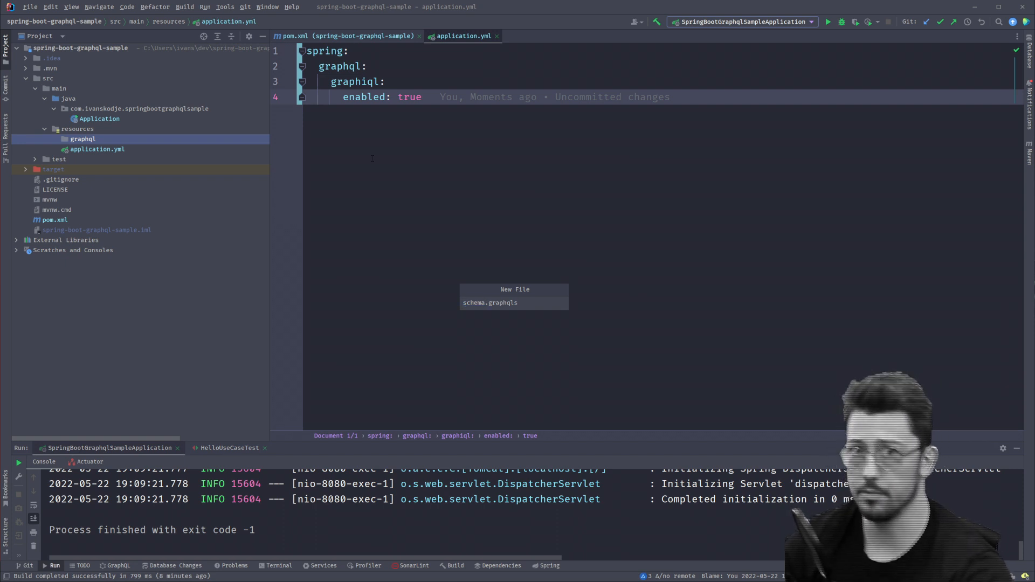
click(489, 302)
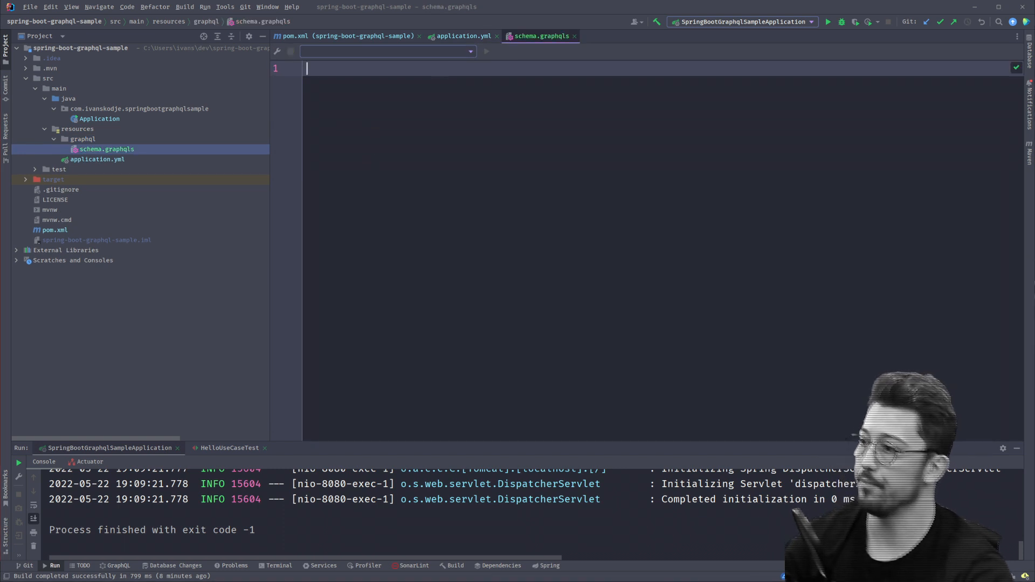
Define type Query with a hello: String field in schema.graphqls.
text(type)
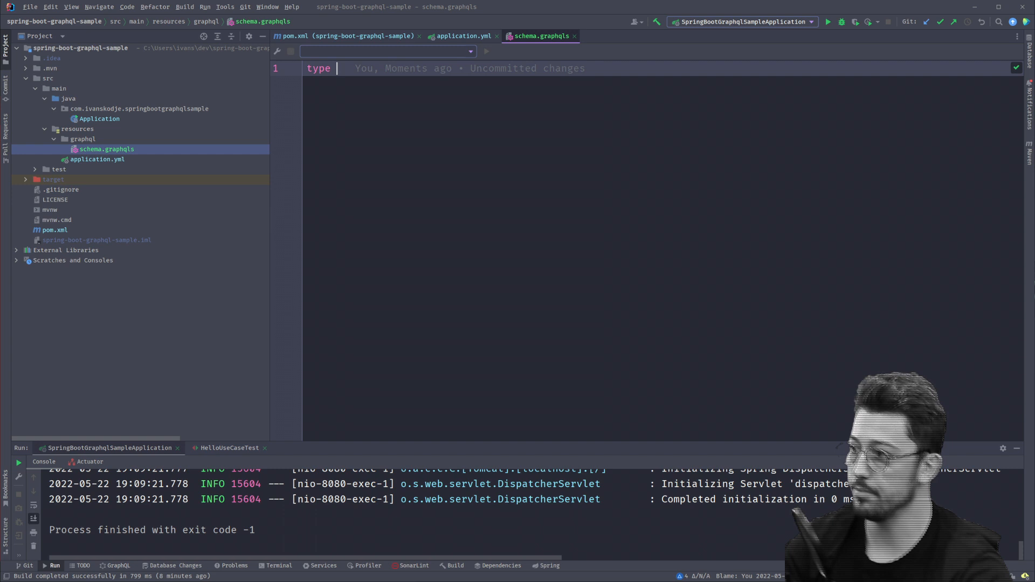
text(Query {)
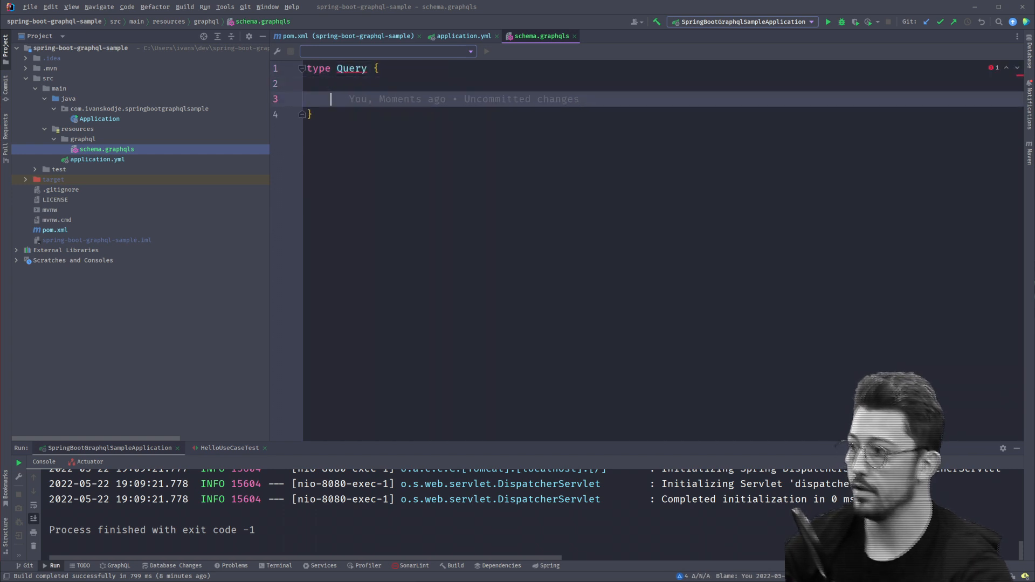
text(hell)
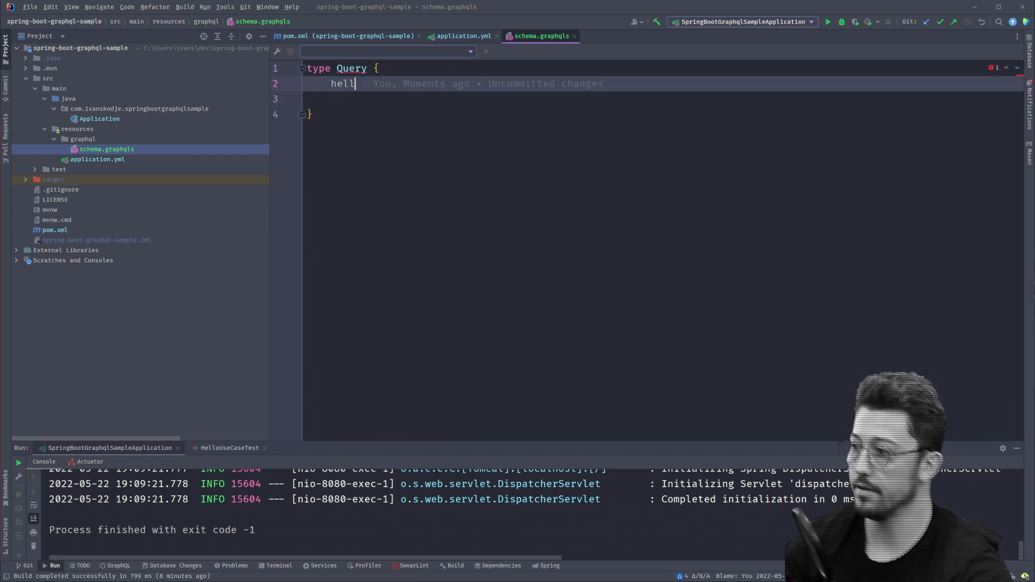
text(o: Str)
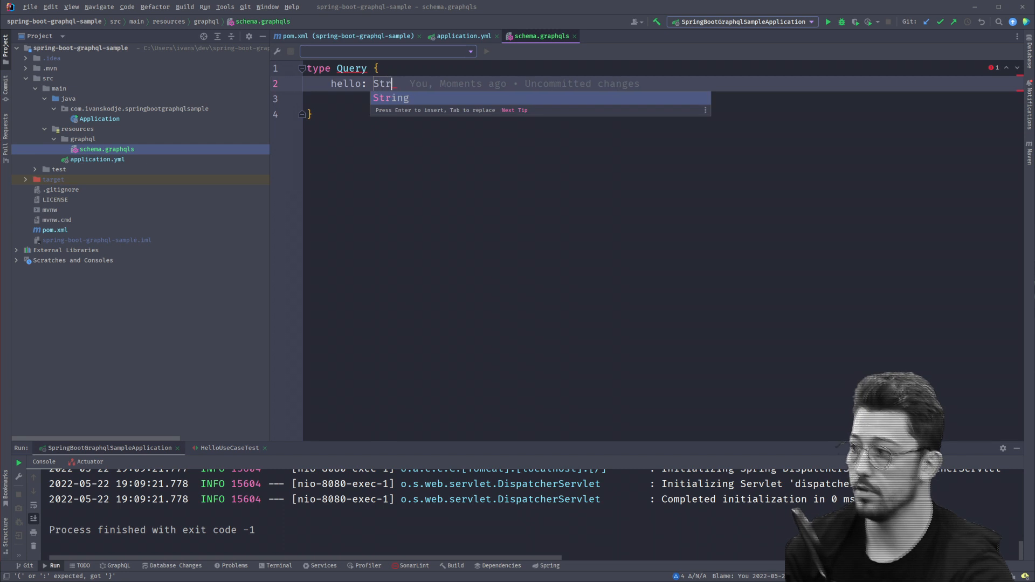
key(Enter)
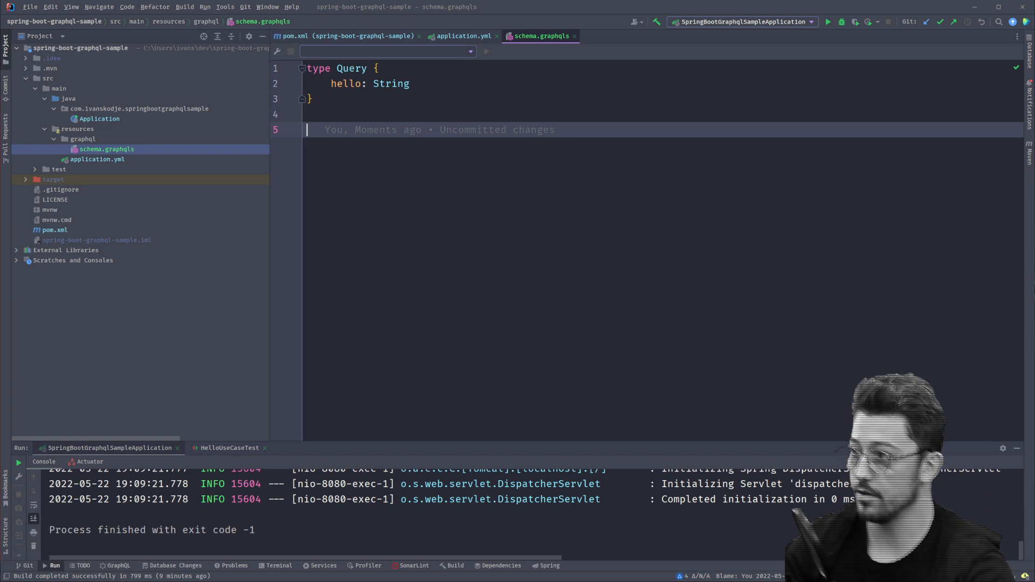
Define type Mutation with world(name: String): String.
text(type Mutation)
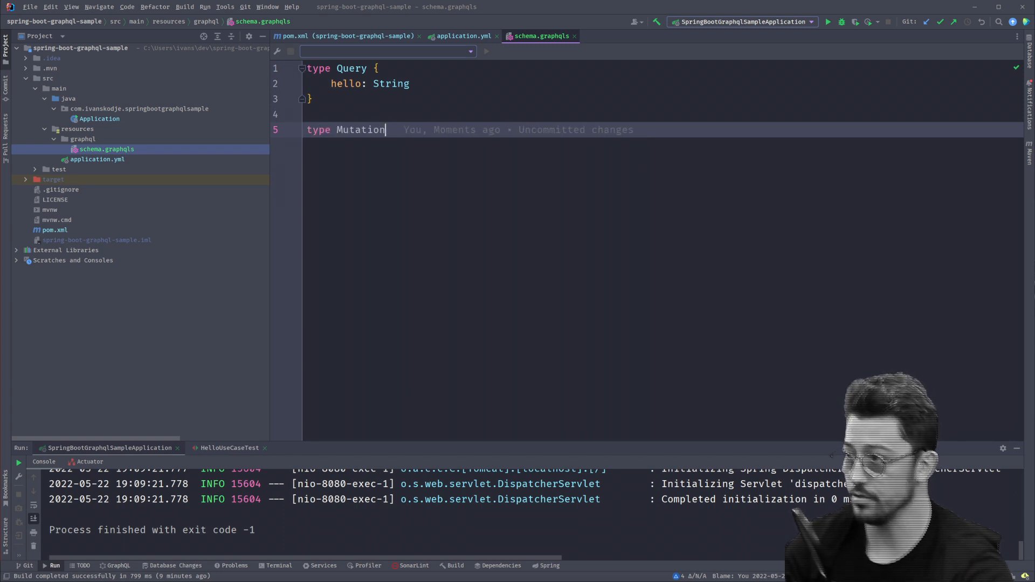
text({)
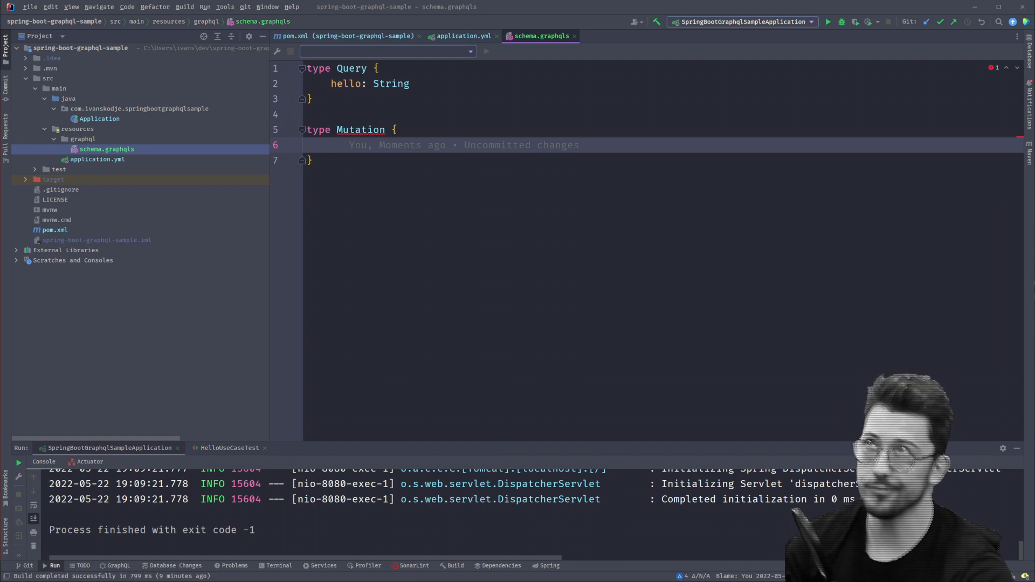
text(world:)
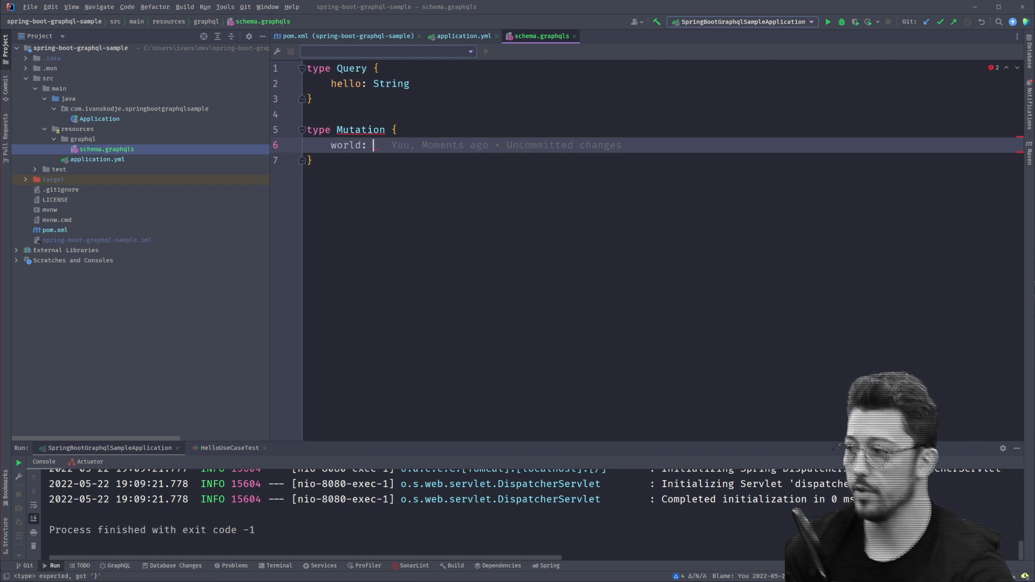
text(String)
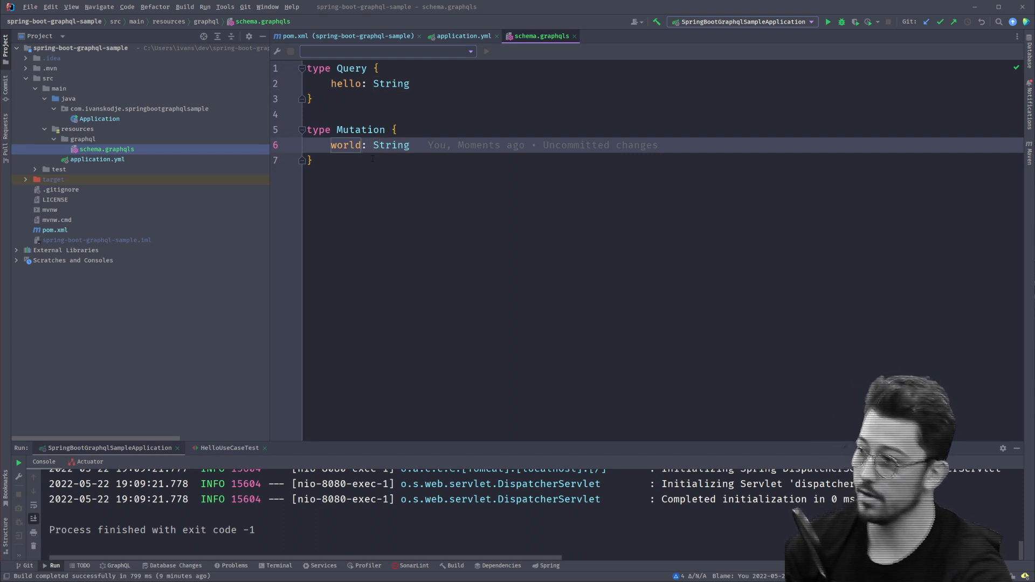
text(())
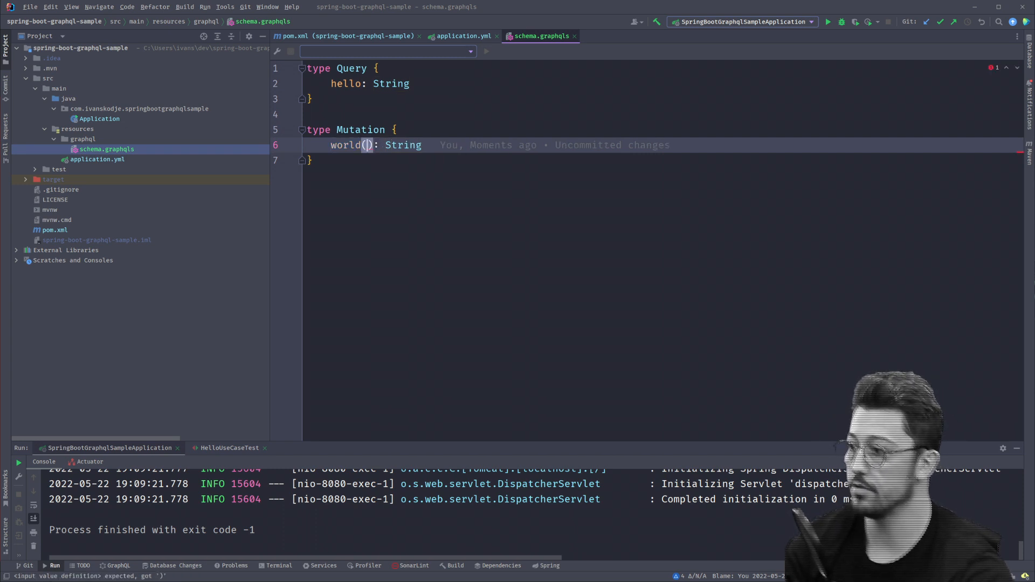
text(name:)
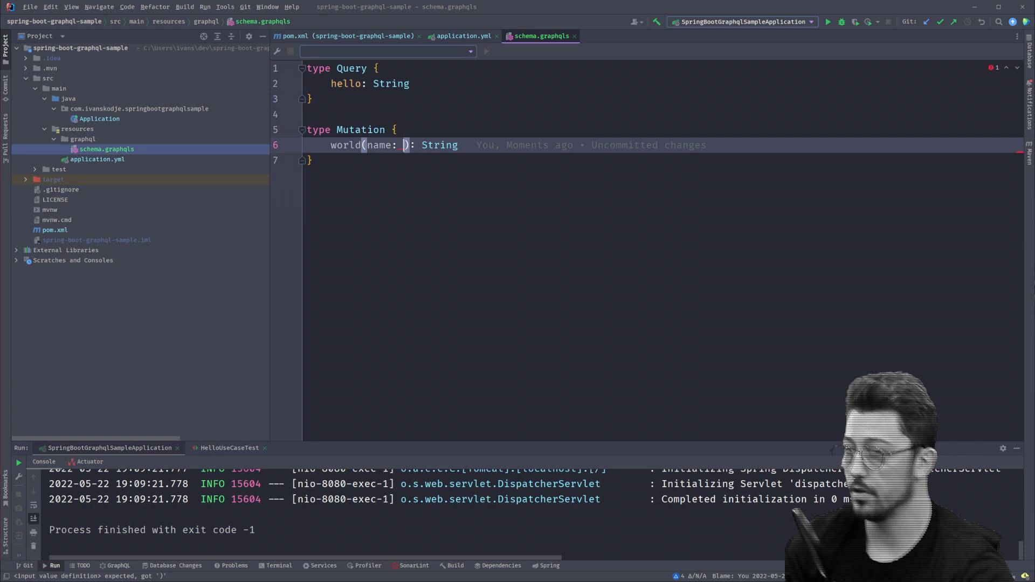
text(String)
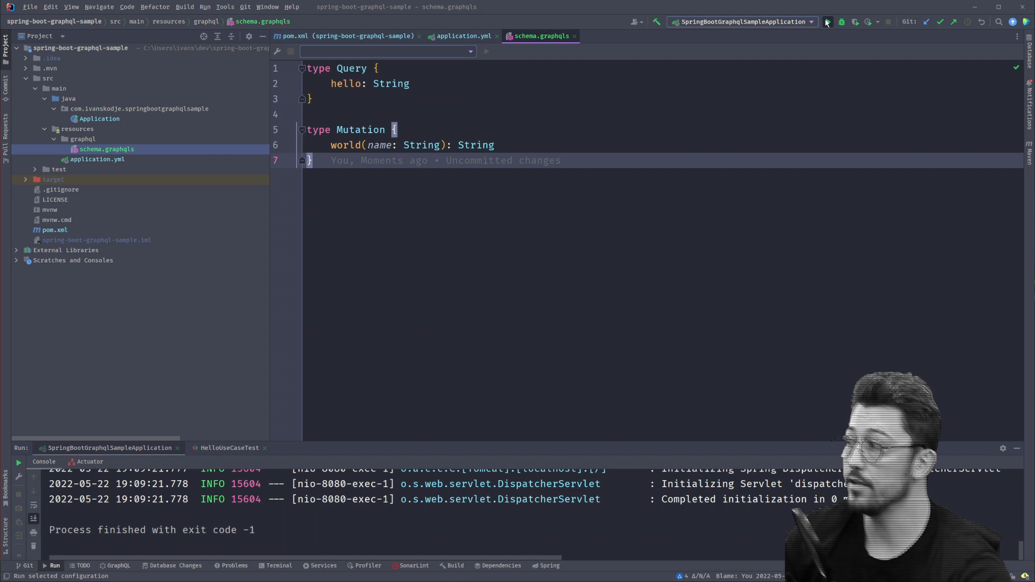
mouse_move(827, 22)
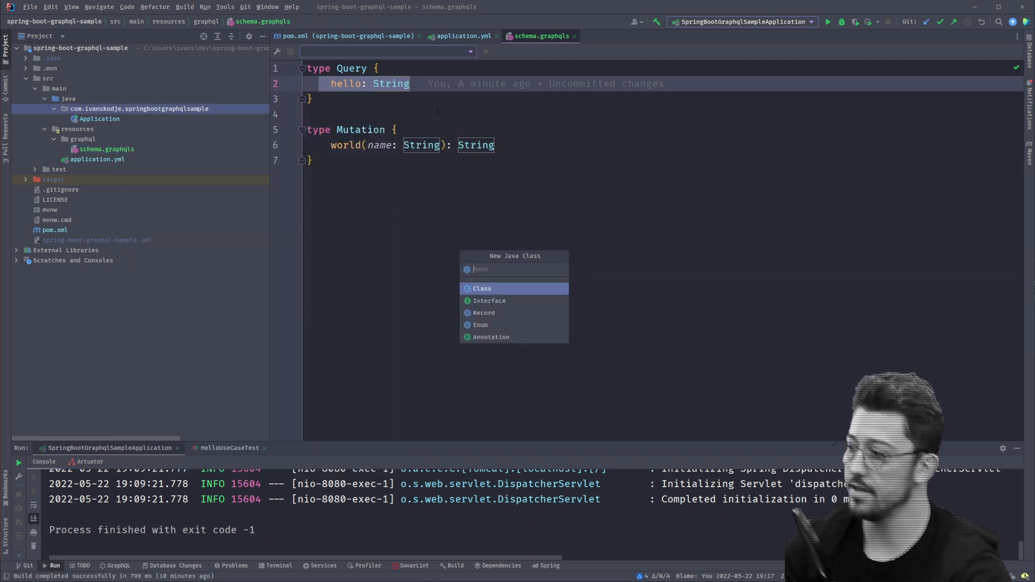
Name the new class HelloGraphqlController, create it and switch to its source.
text(GraphqlControl)
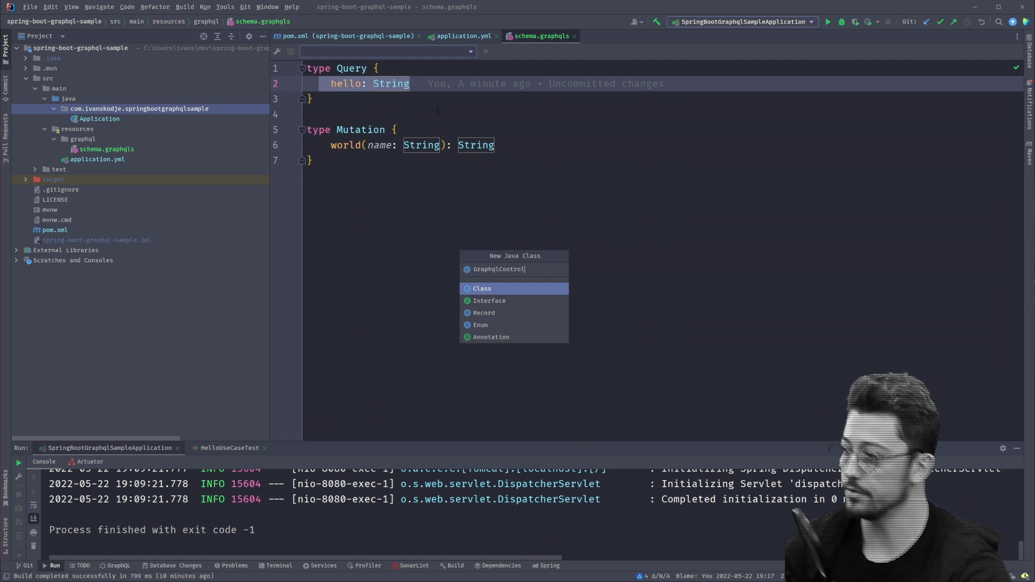
text(ler)
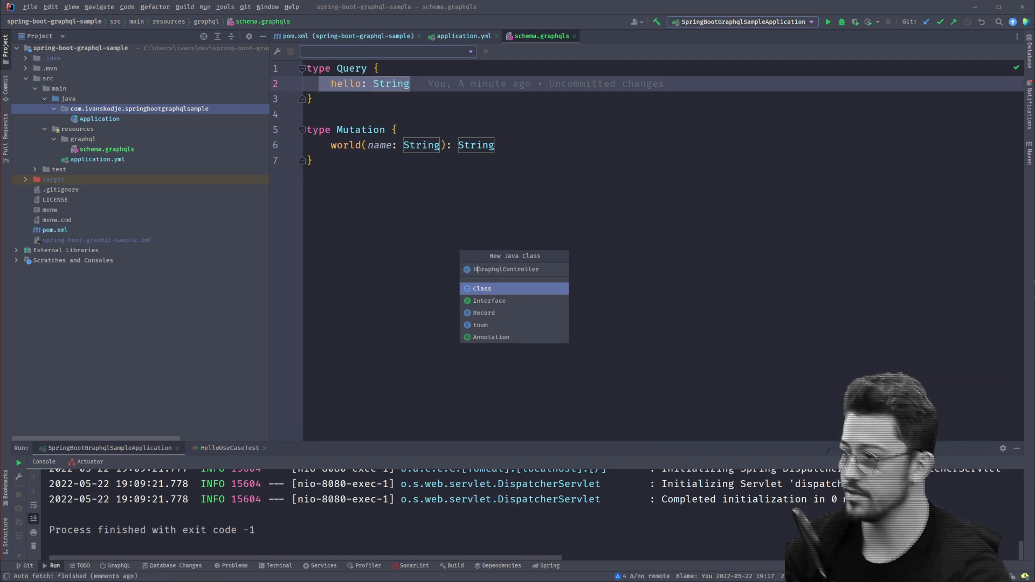
click(480, 287)
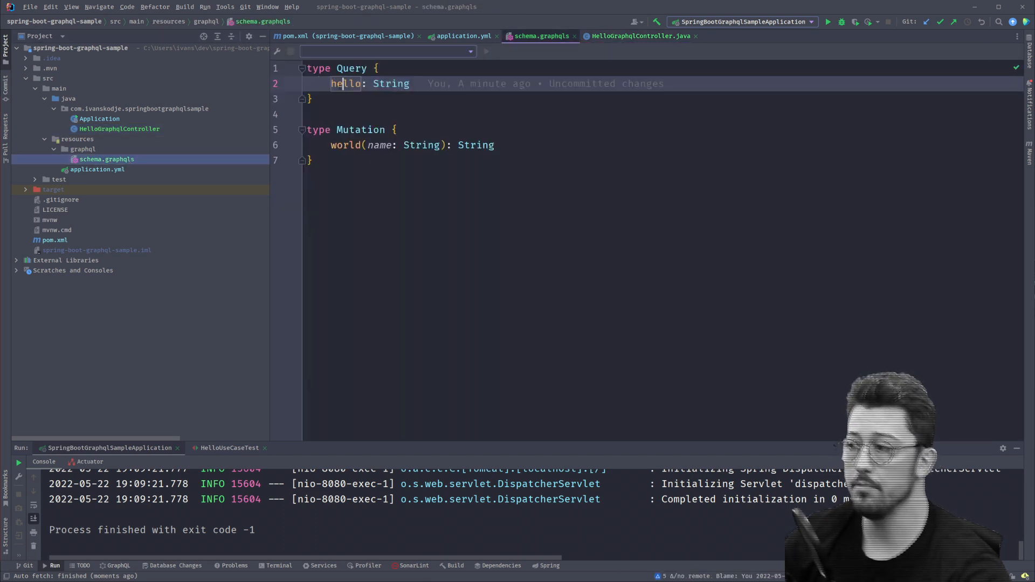
double_click(345, 83)
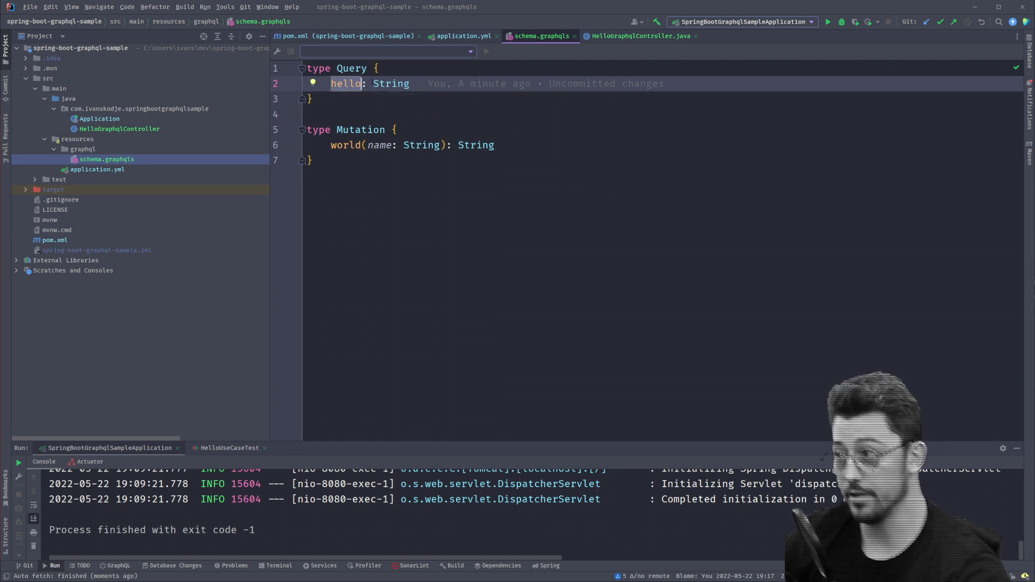
mouse_move(390, 83)
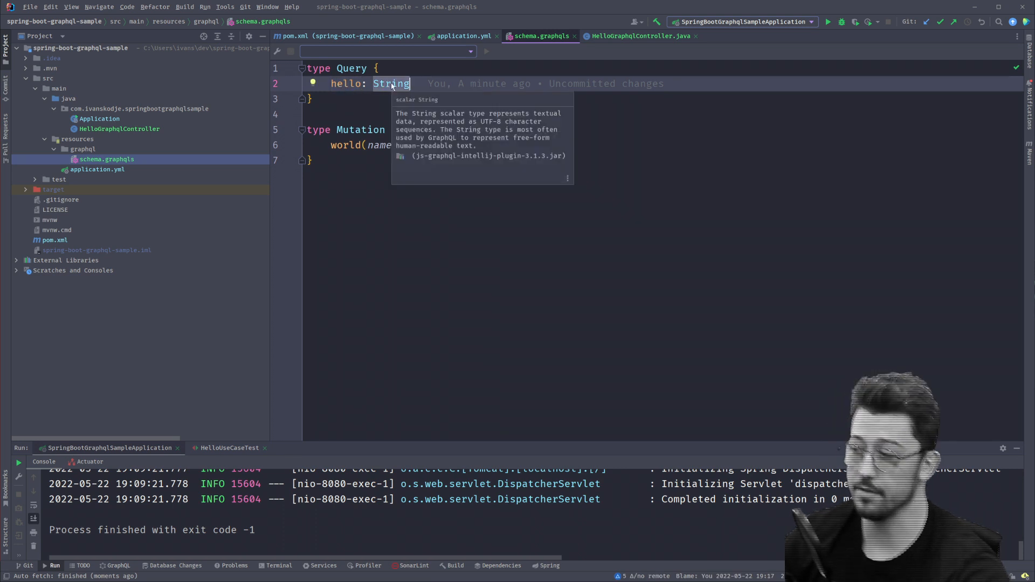
click(639, 36)
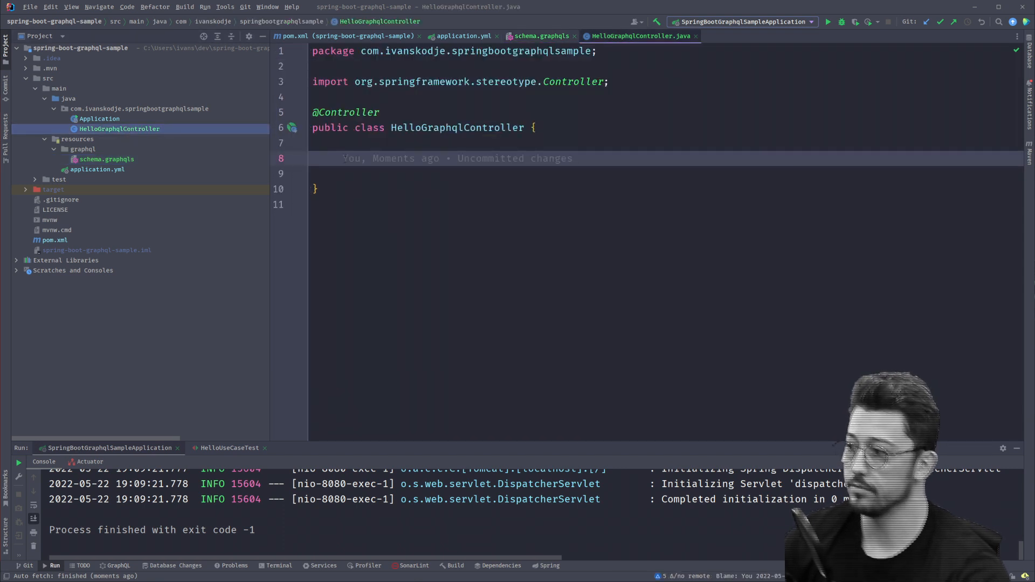
text(public st)
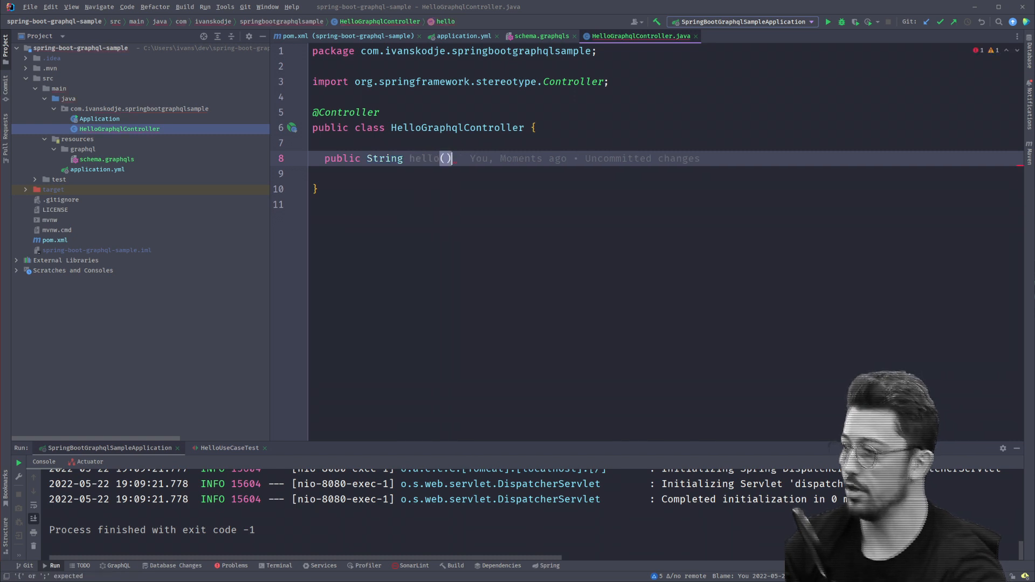
text({)
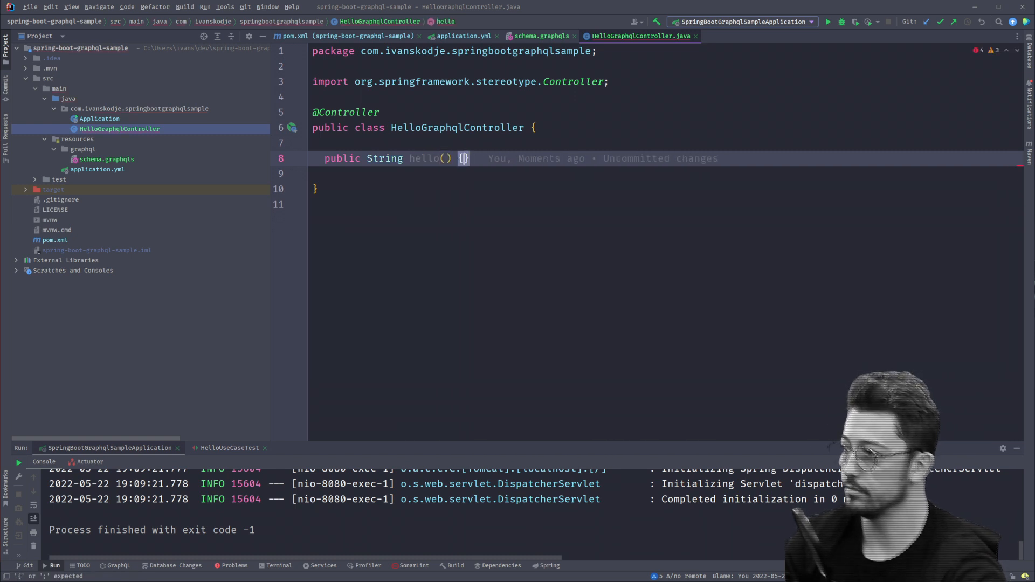
text(retur)
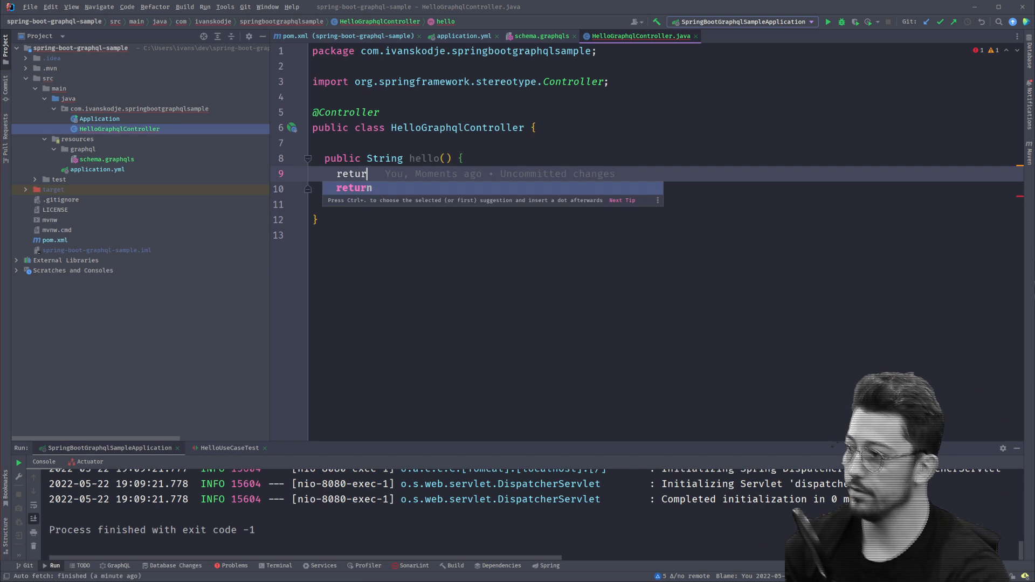
text("hello";)
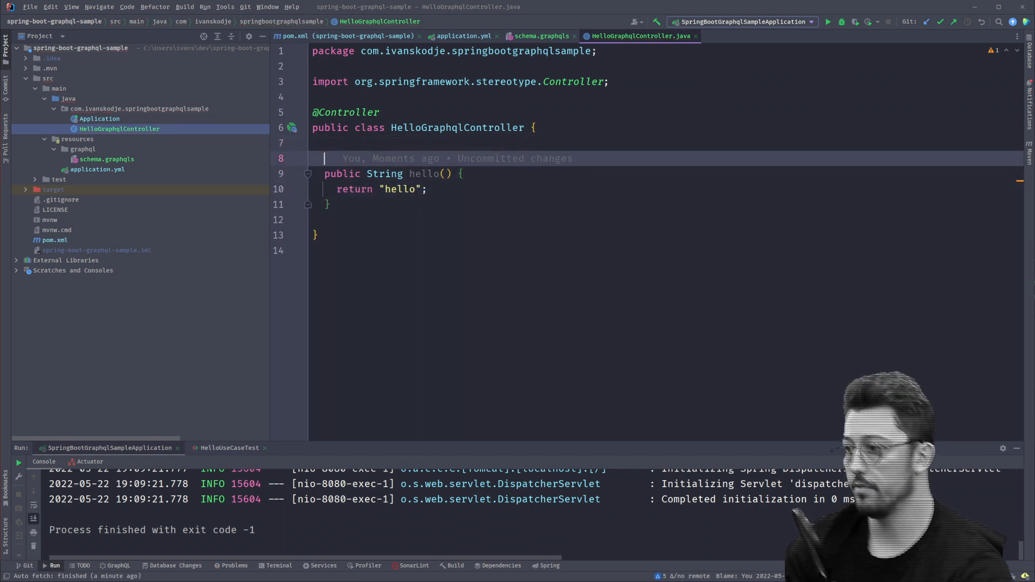
text(@QueryMapping)
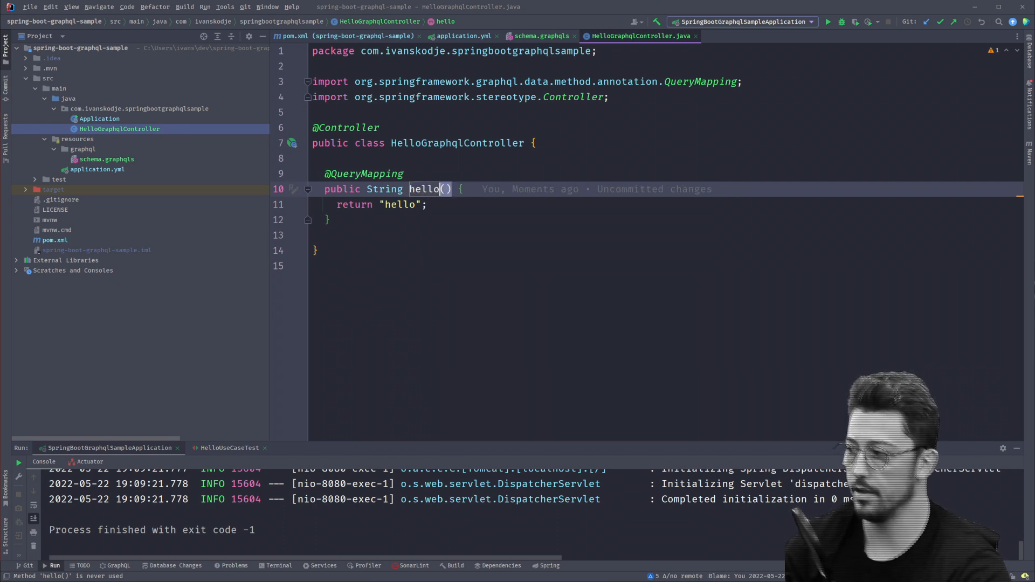
Try name variants like helloOneTwo in the mapping, then return to the controller source.
text(OneTwo)
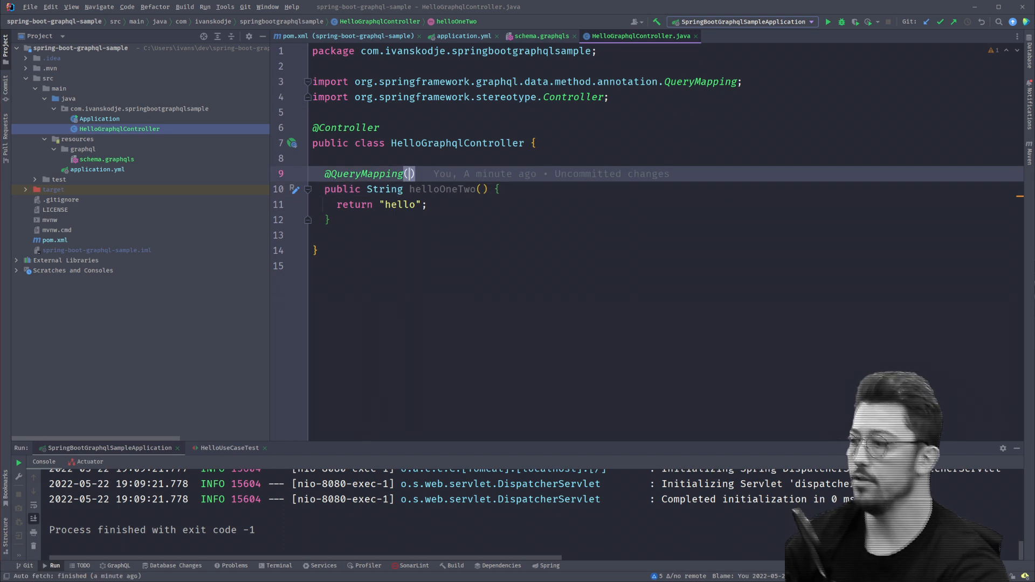
text(name = "")
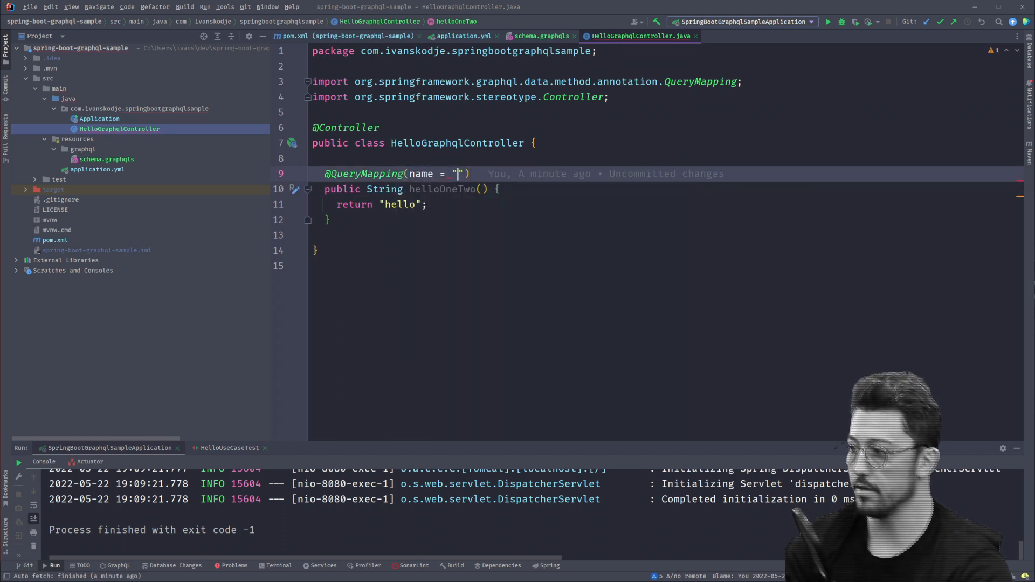
text(hello)
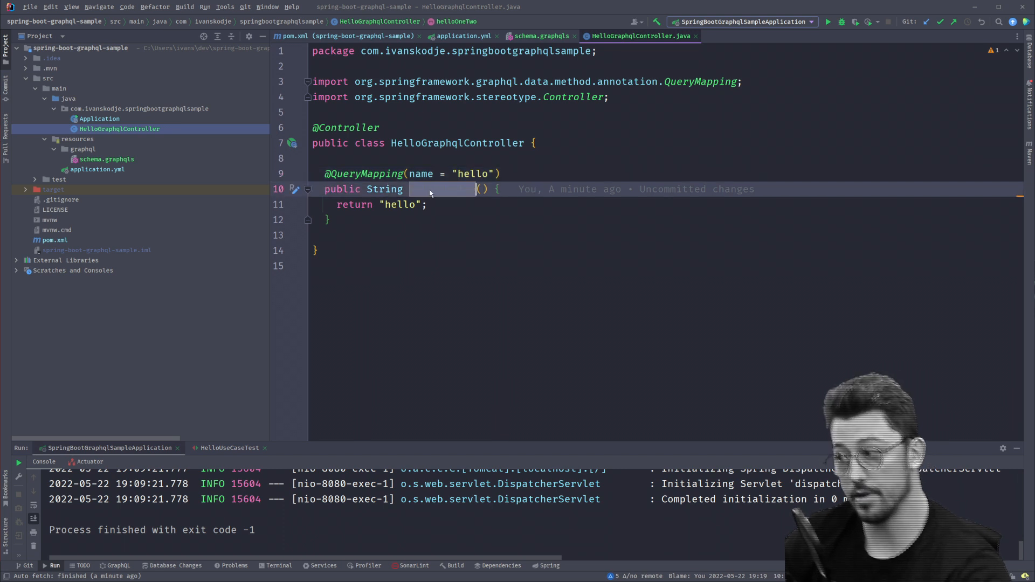
text(helloOneTwo)
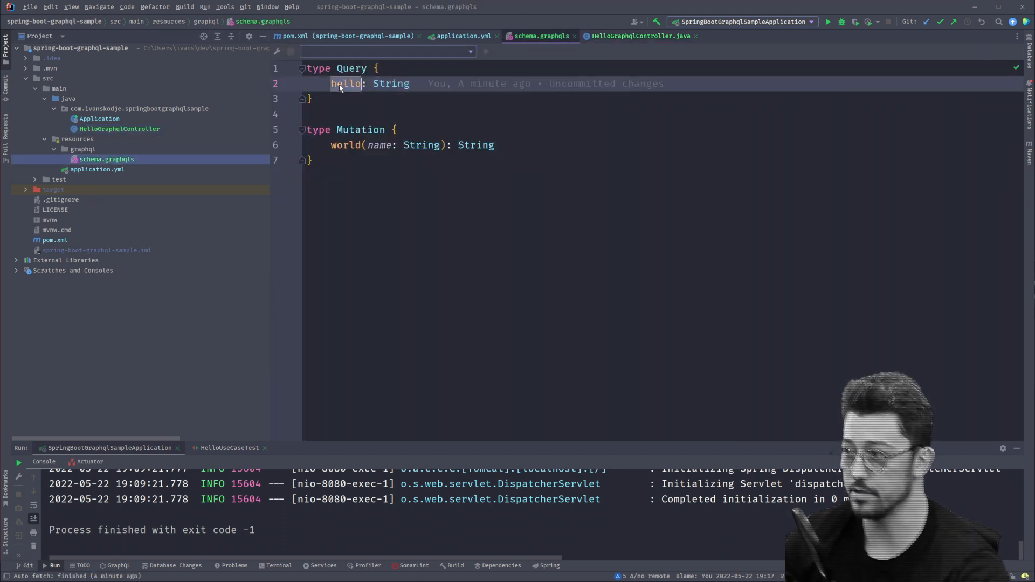
click(637, 36)
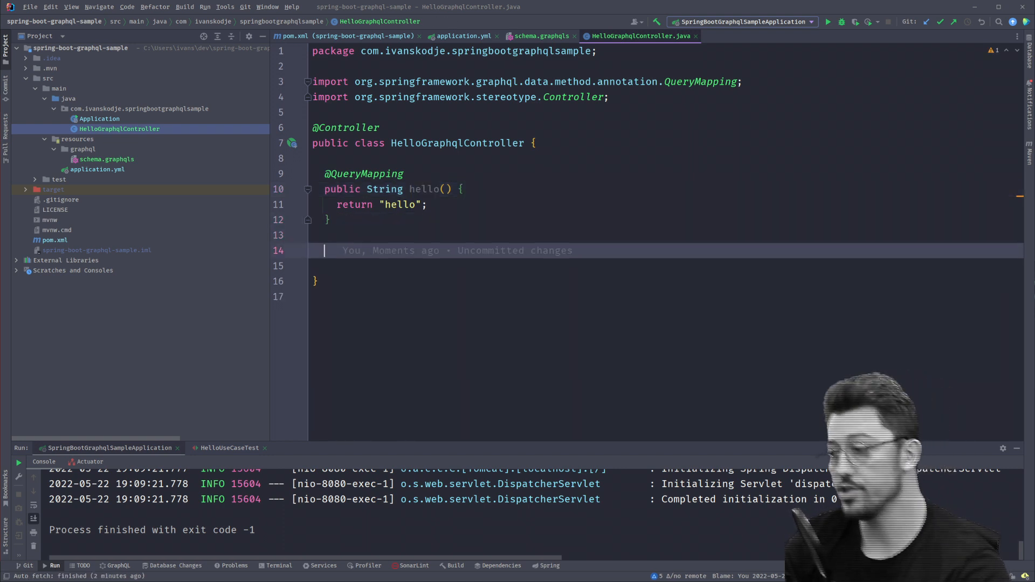
text(@Mutat)
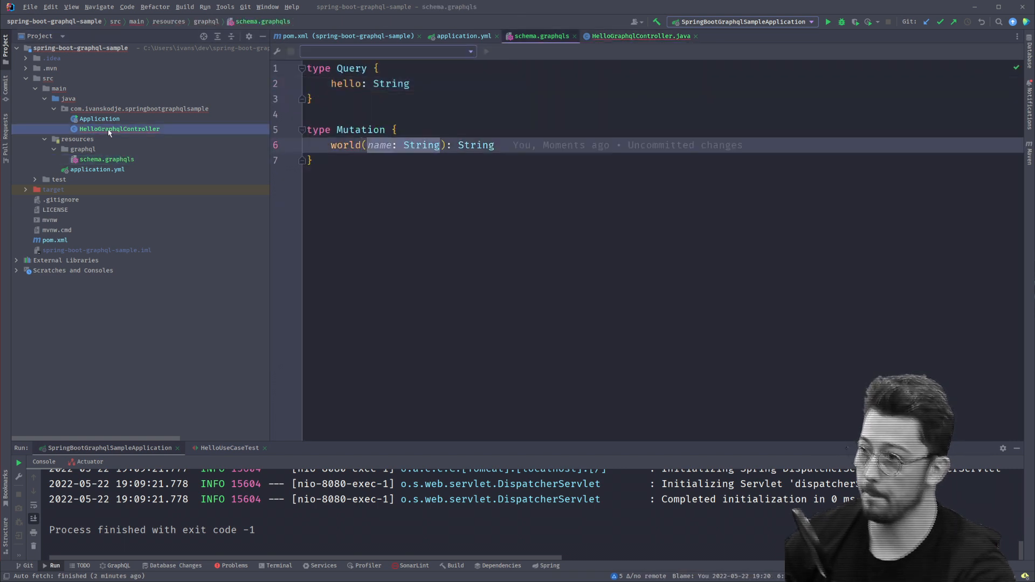
click(637, 36)
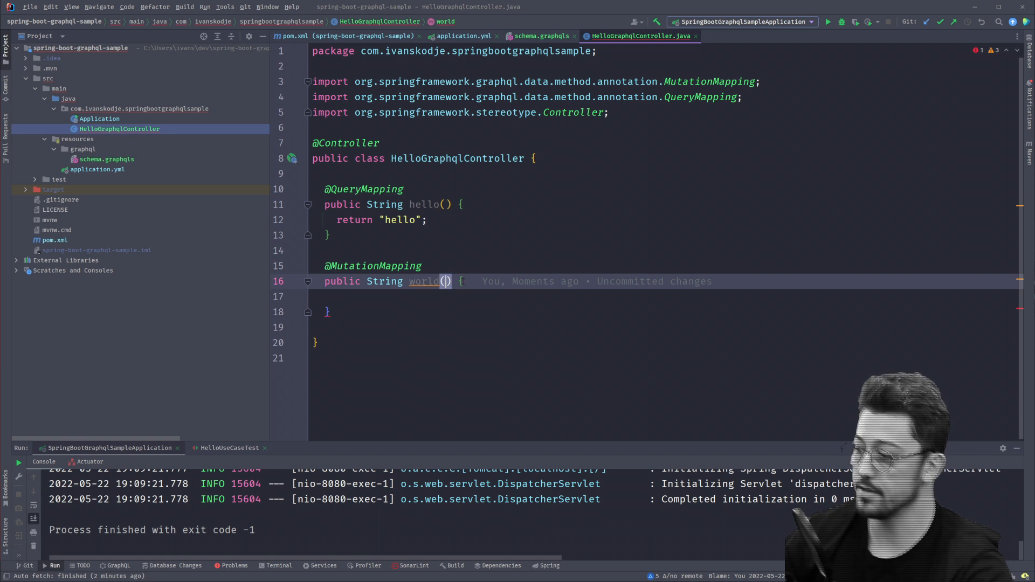
text(@Argument String)
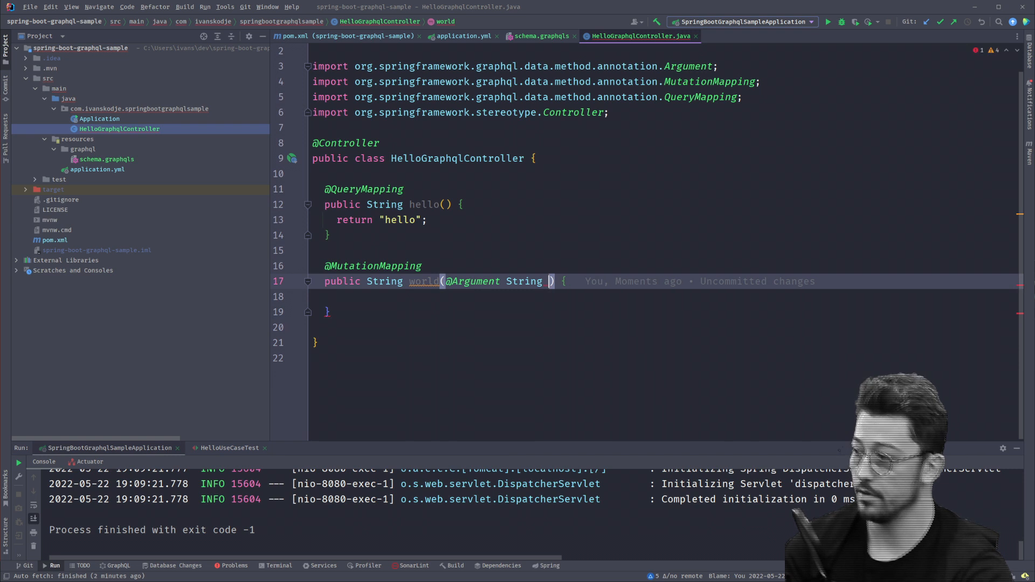
text(name)
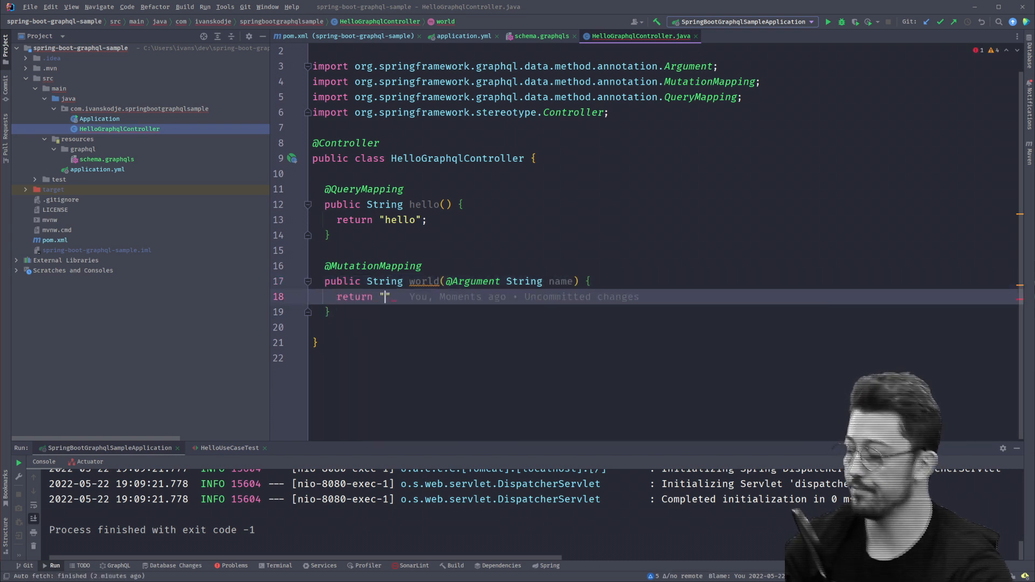
text(hello, %s)
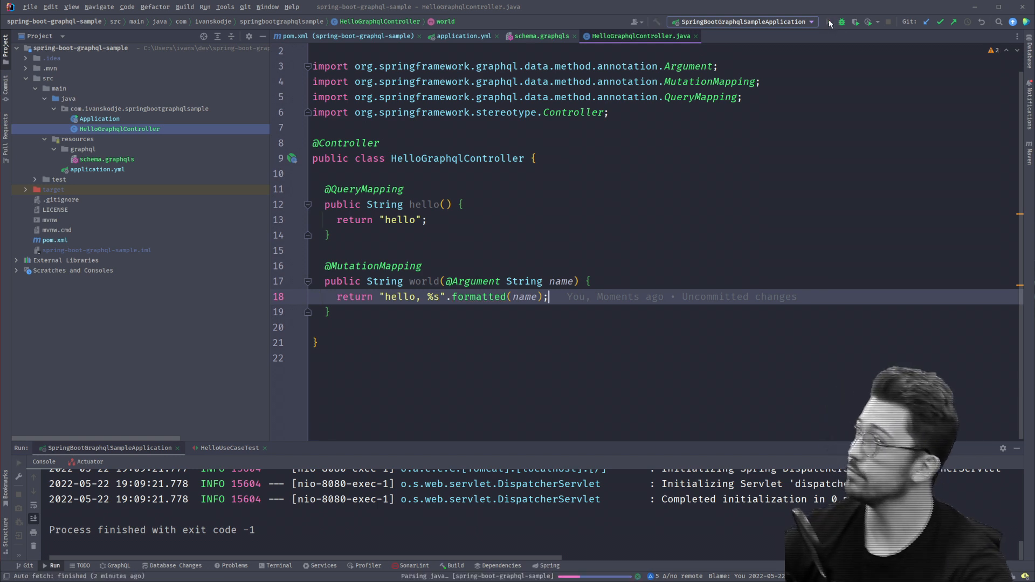
Restart the app and load localhost:8080/graphiql in Chrome.
click(839, 21)
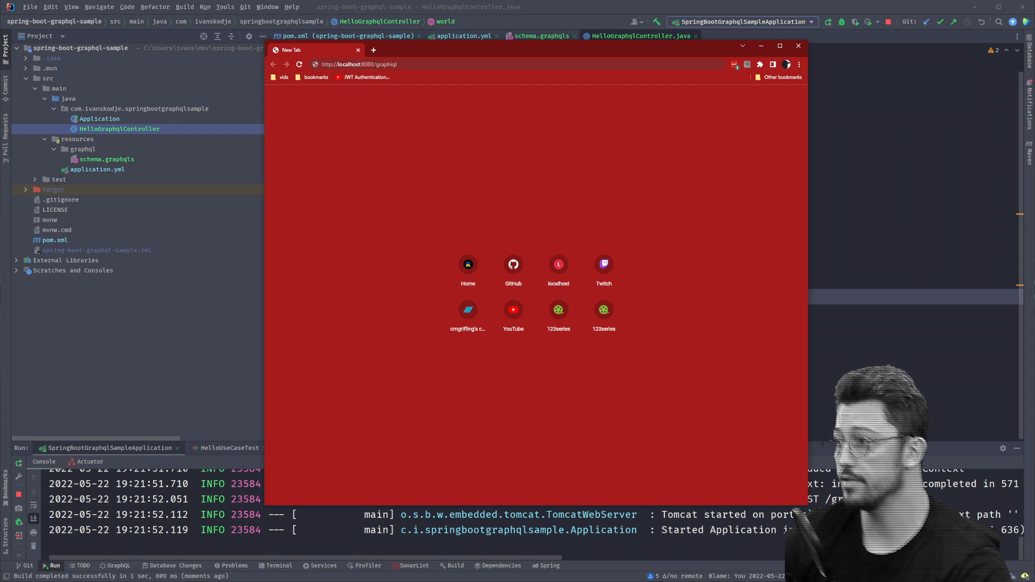
click(495, 64)
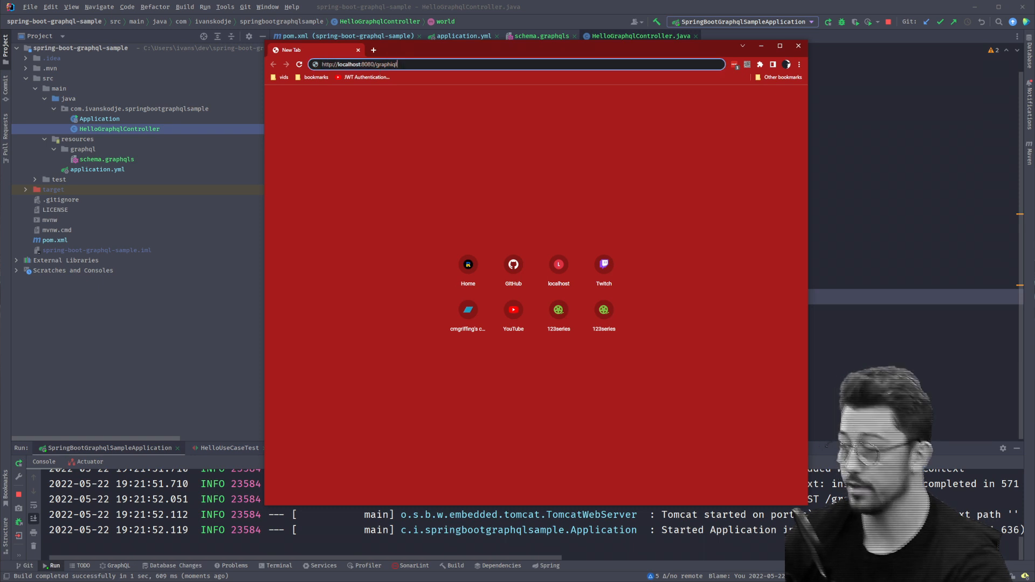
key(enter)
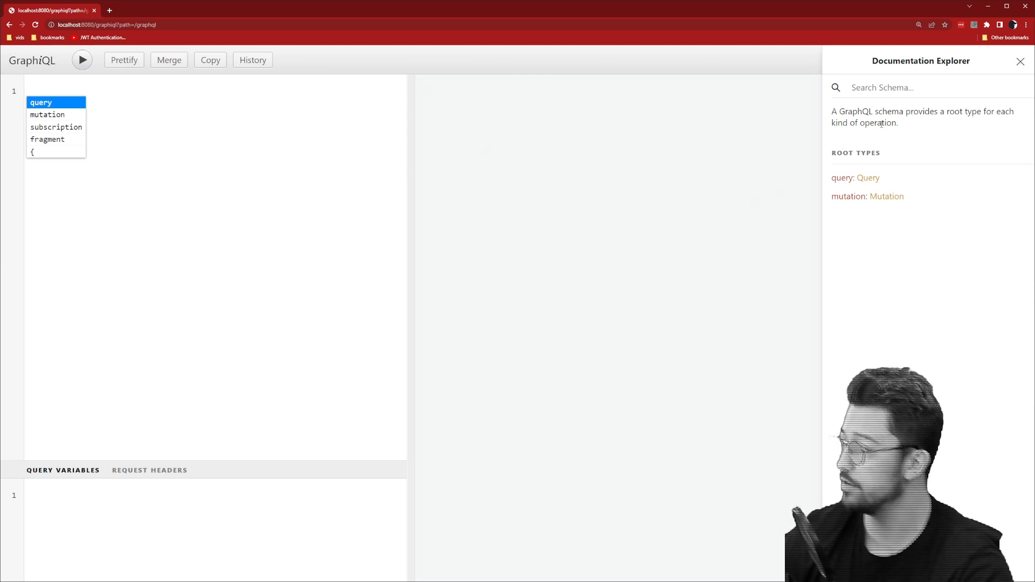
Browse the schema docs to the Query type and its hello field.
click(1020, 60)
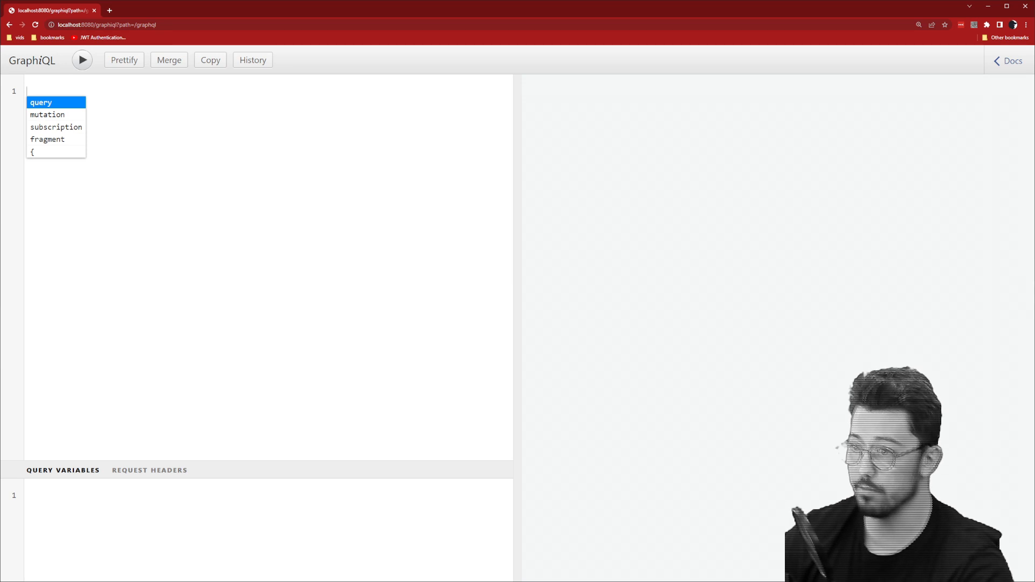
mouse_move(140, 163)
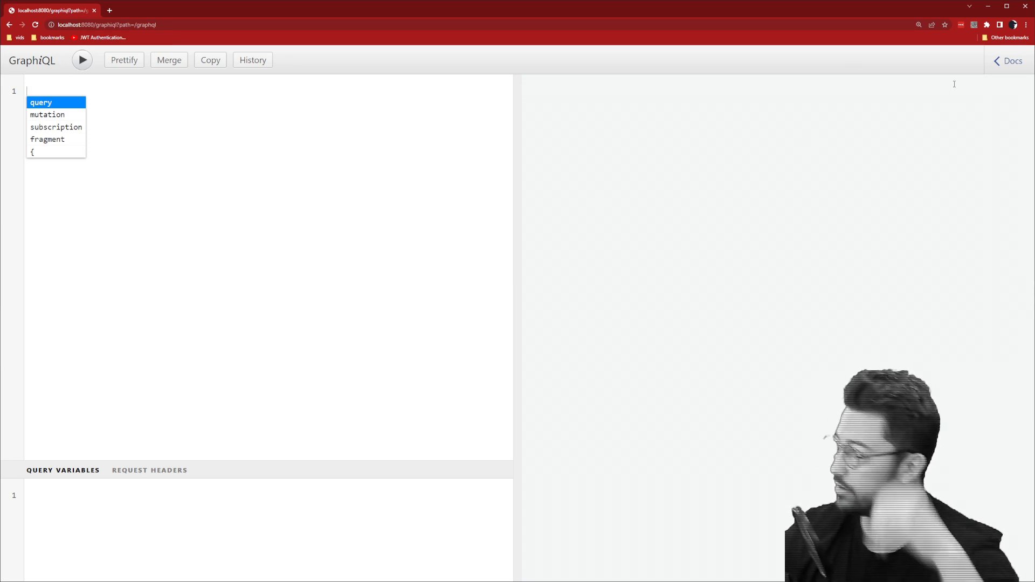
click(1005, 61)
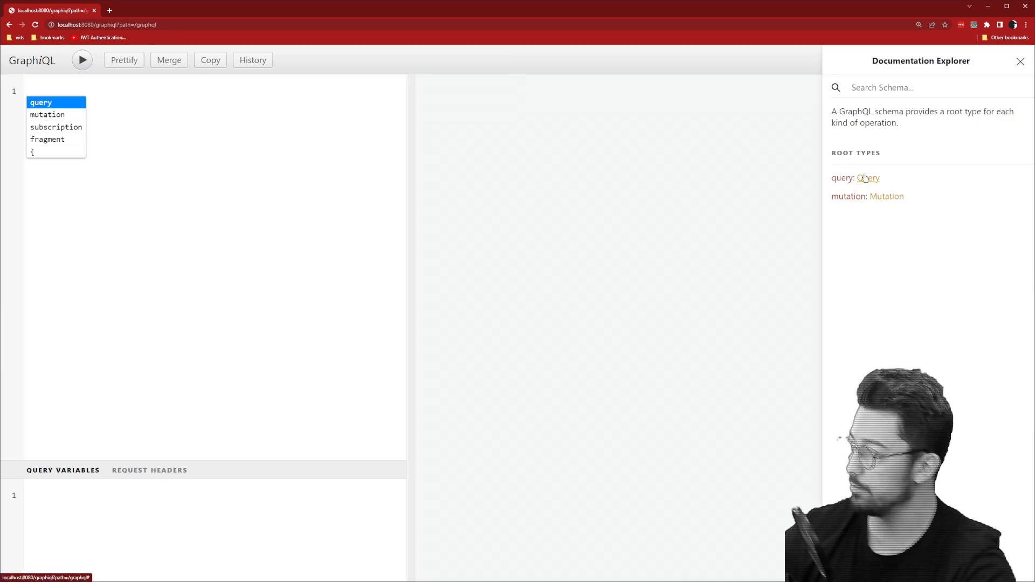
click(866, 178)
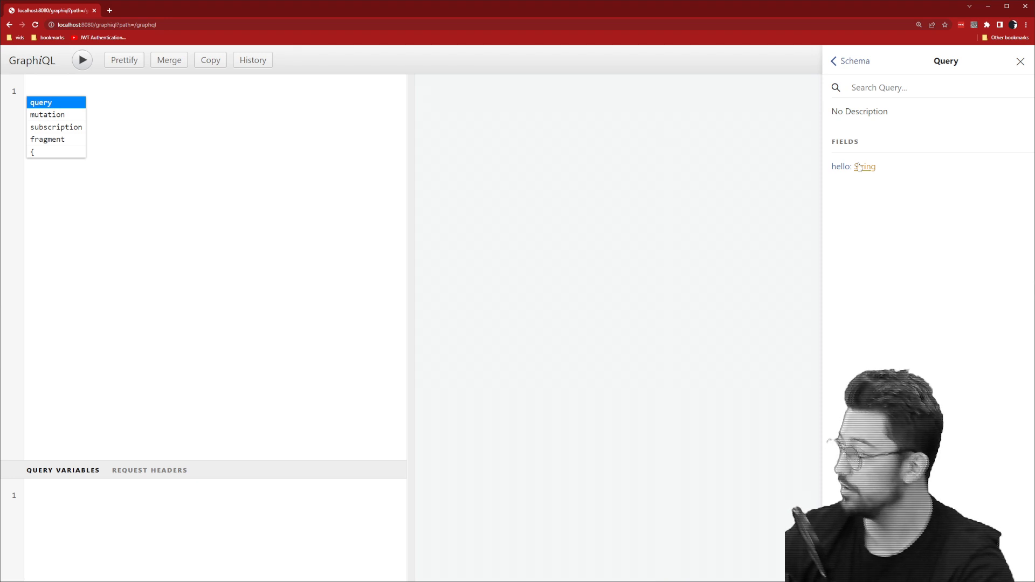
Write query { hello }, prettify it, and run it to get hello: "hello".
text(query)
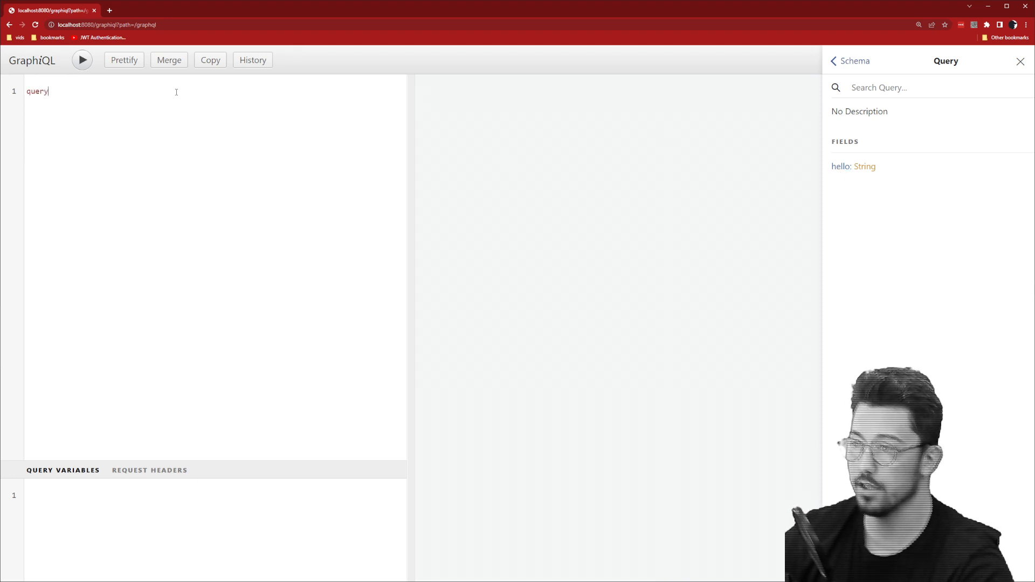
text({)
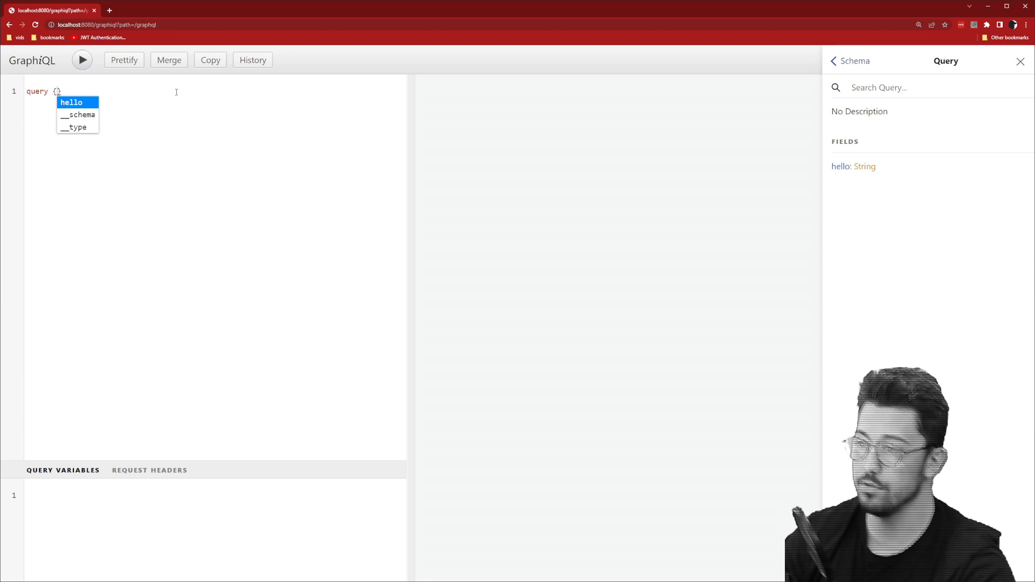
click(71, 103)
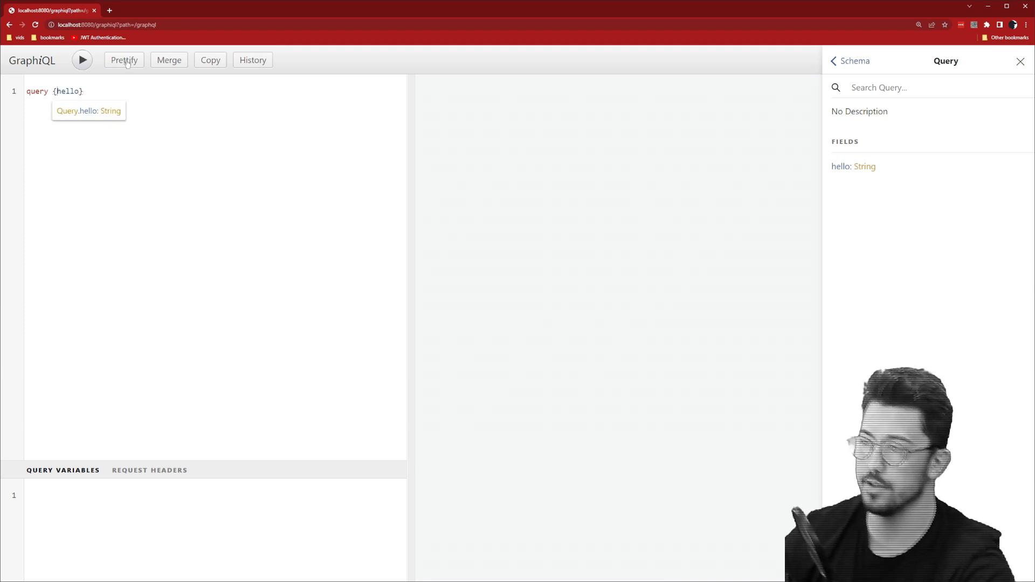
click(123, 61)
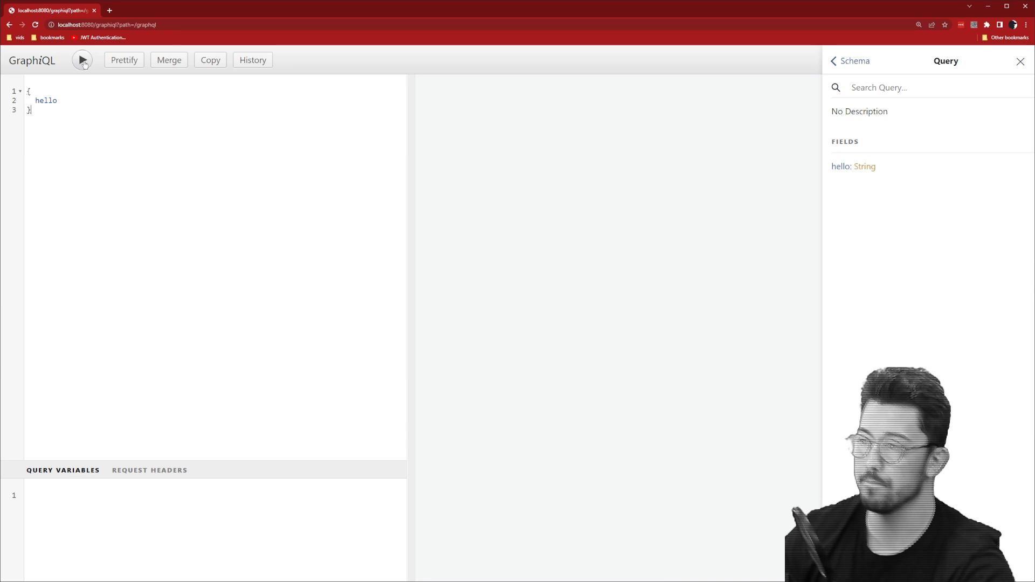
click(82, 61)
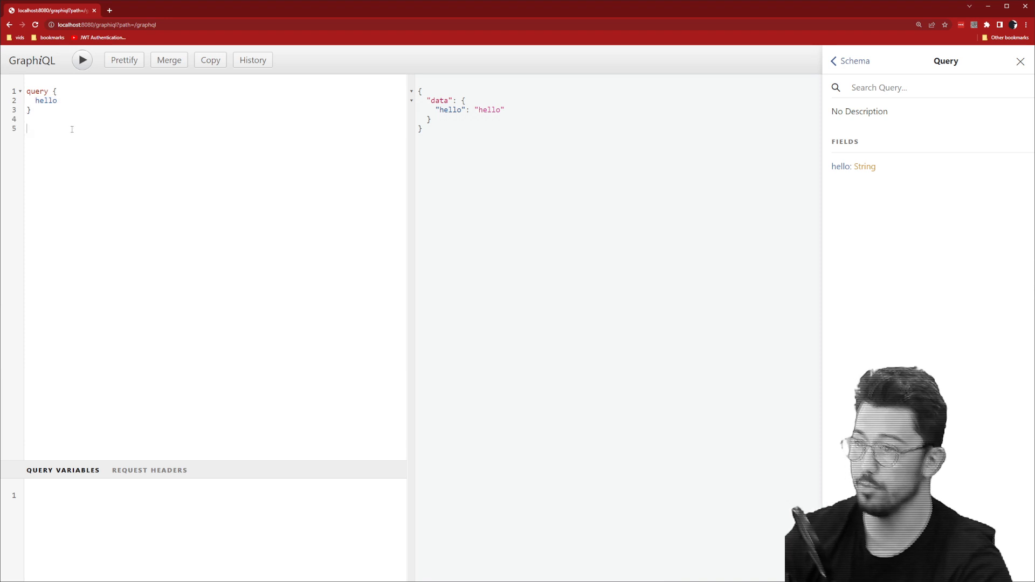
Write mutation { world(name: "Ivan") } and run it to get "hello, Ivan".
text(mutation {world)
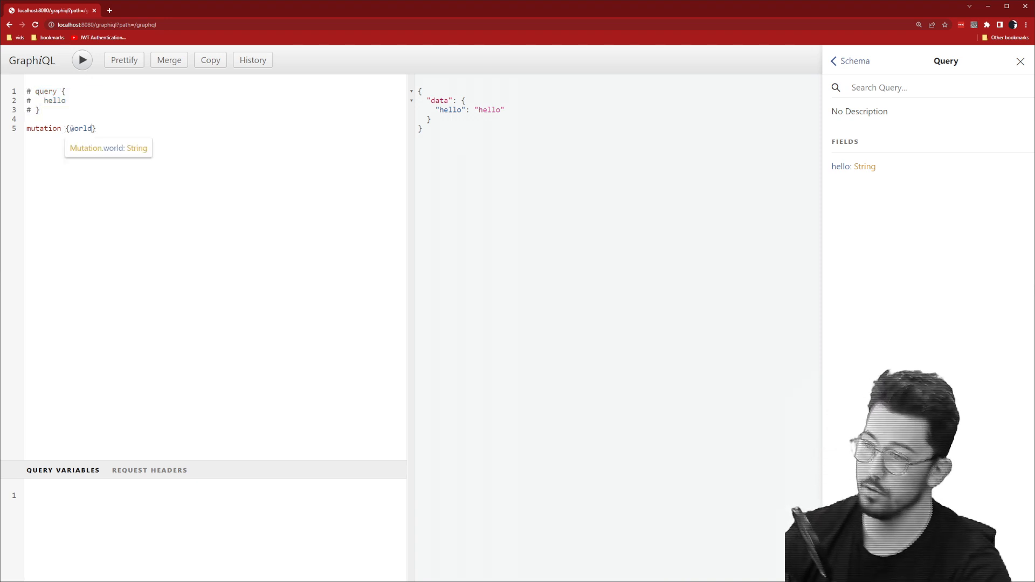
click(123, 60)
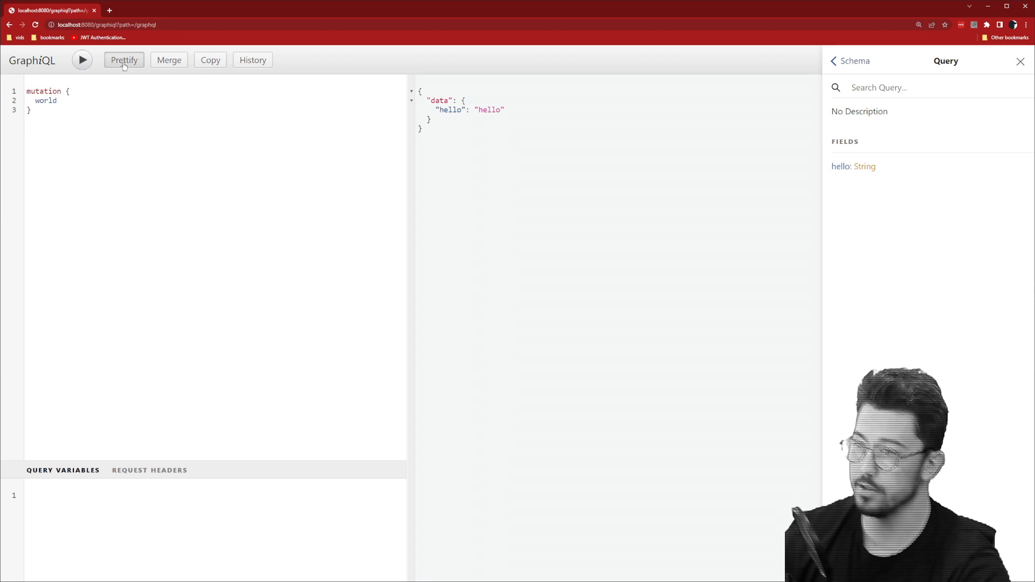
text(()
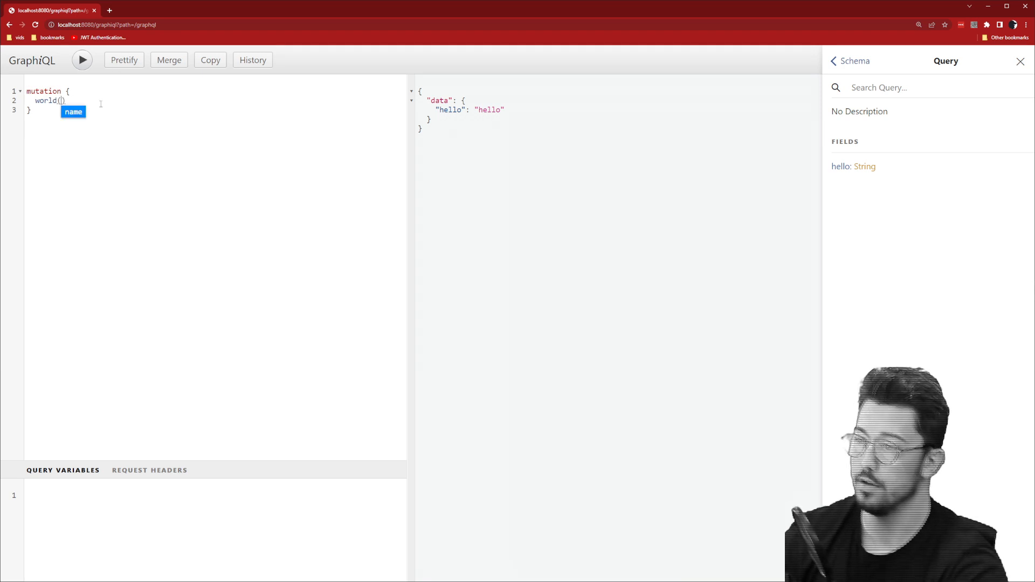
text(name:"Ivan)
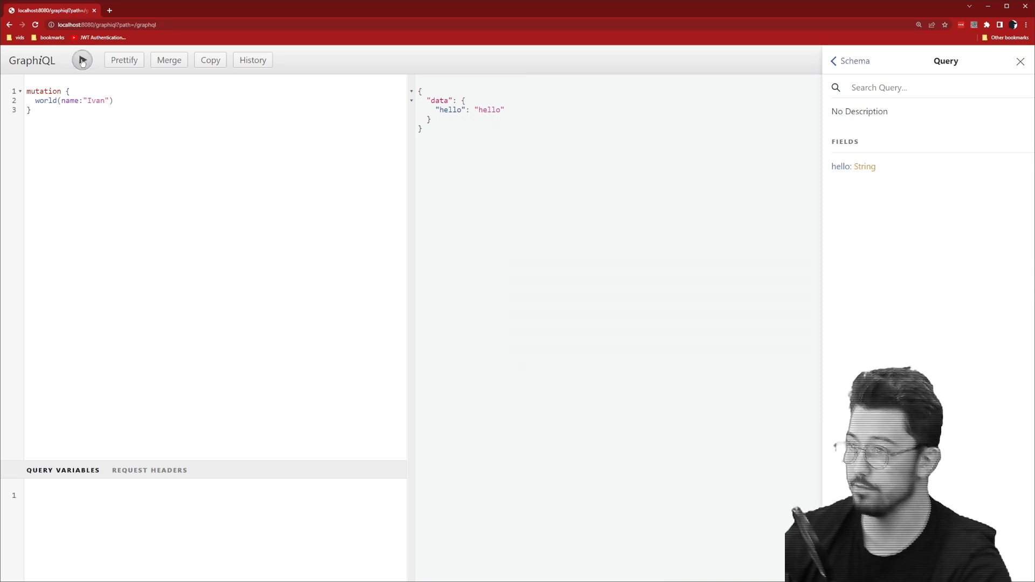
click(81, 61)
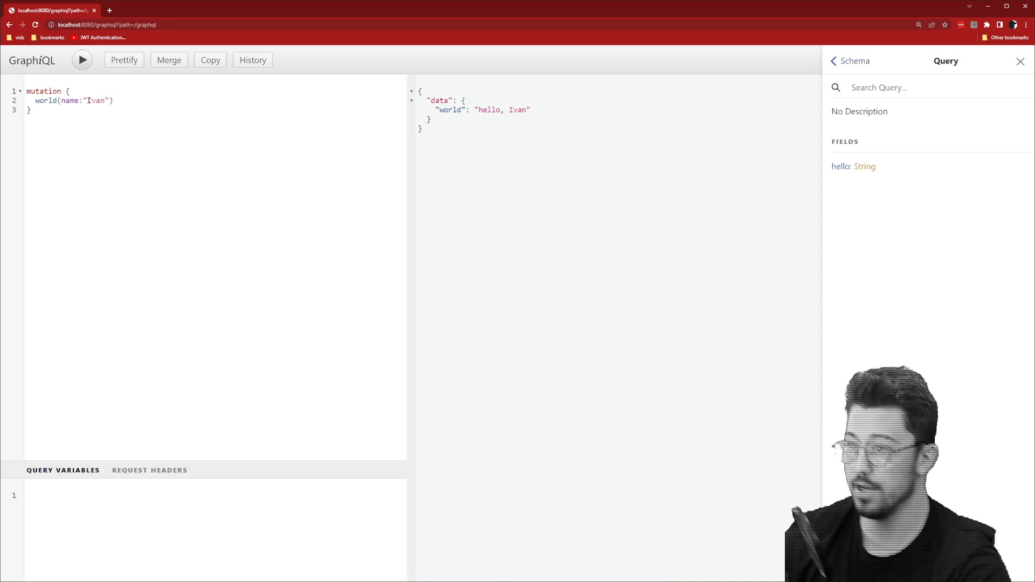